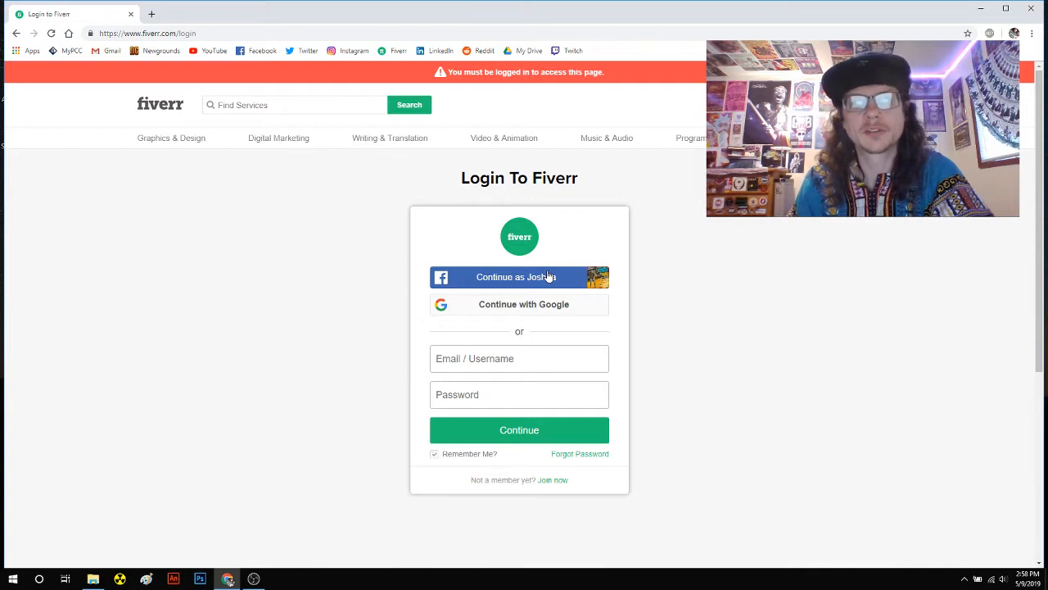
Step: Sign in to the Fiverr seller account through the linked Facebook login
click(147, 32)
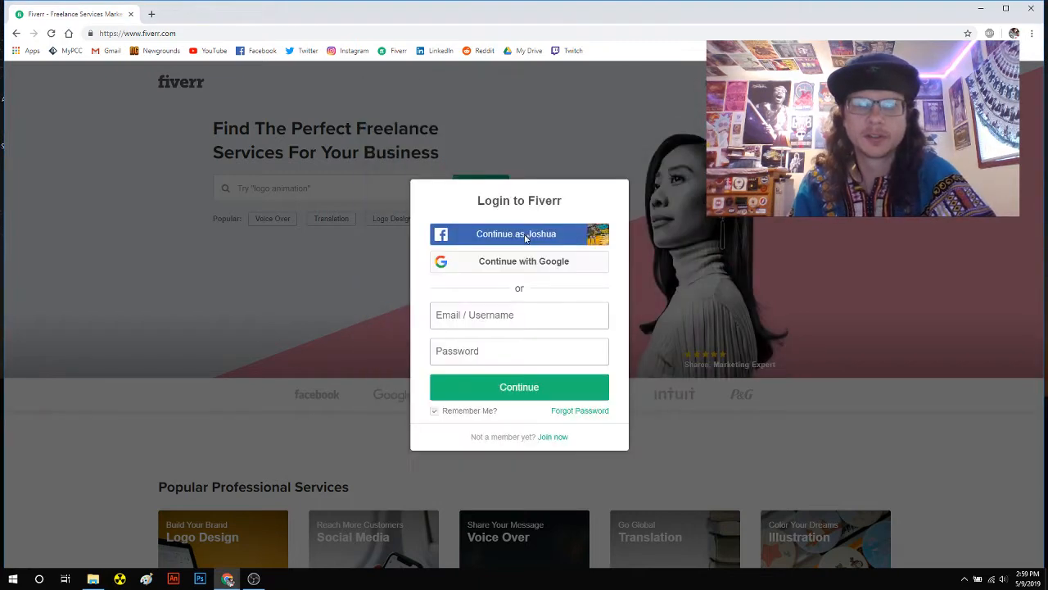
click(519, 233)
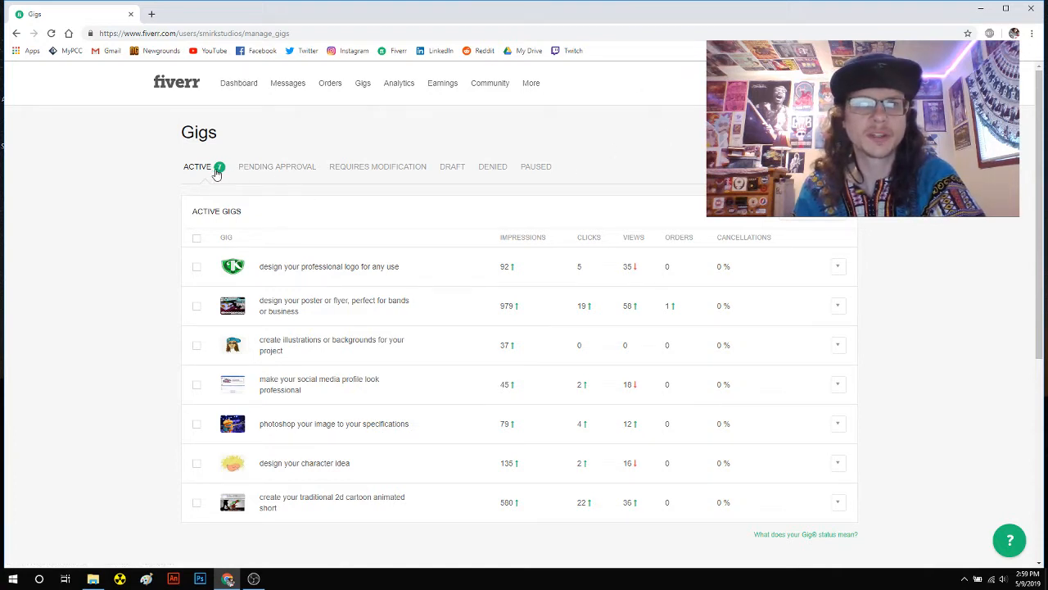
mouse_move(535, 166)
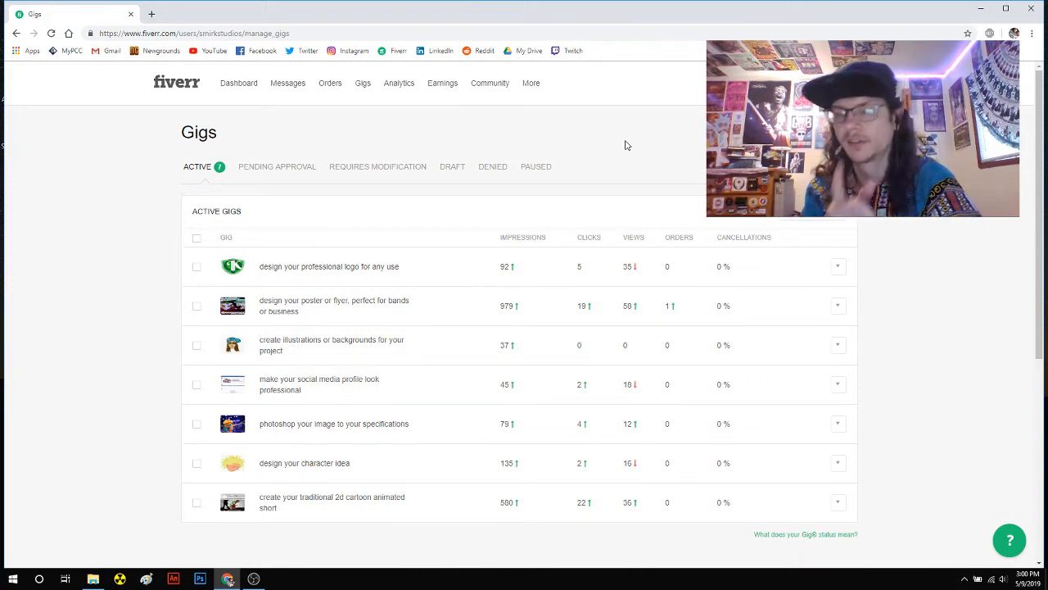
mouse_move(606, 155)
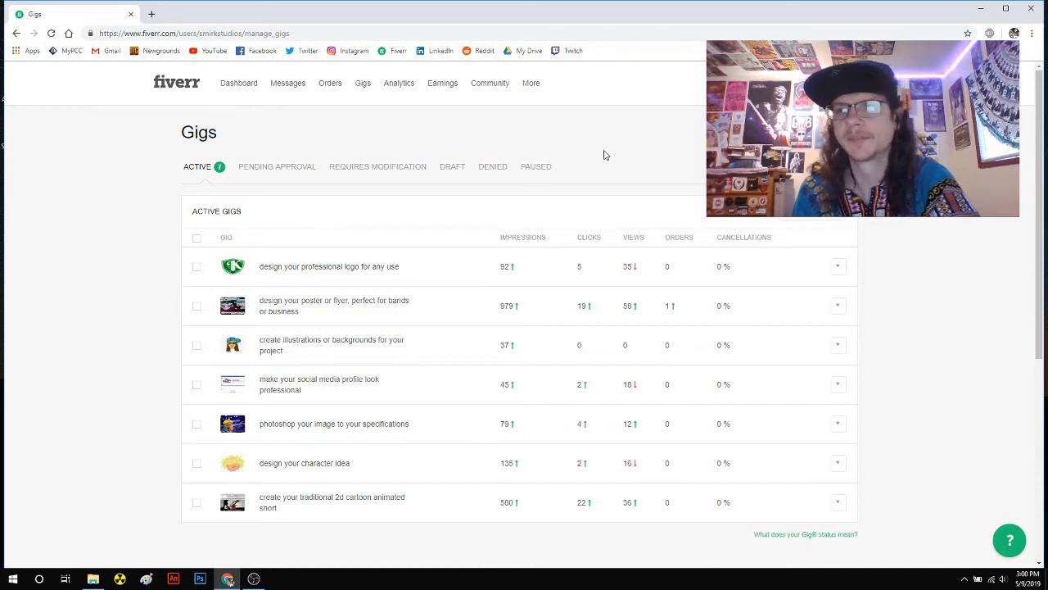
mouse_move(638, 127)
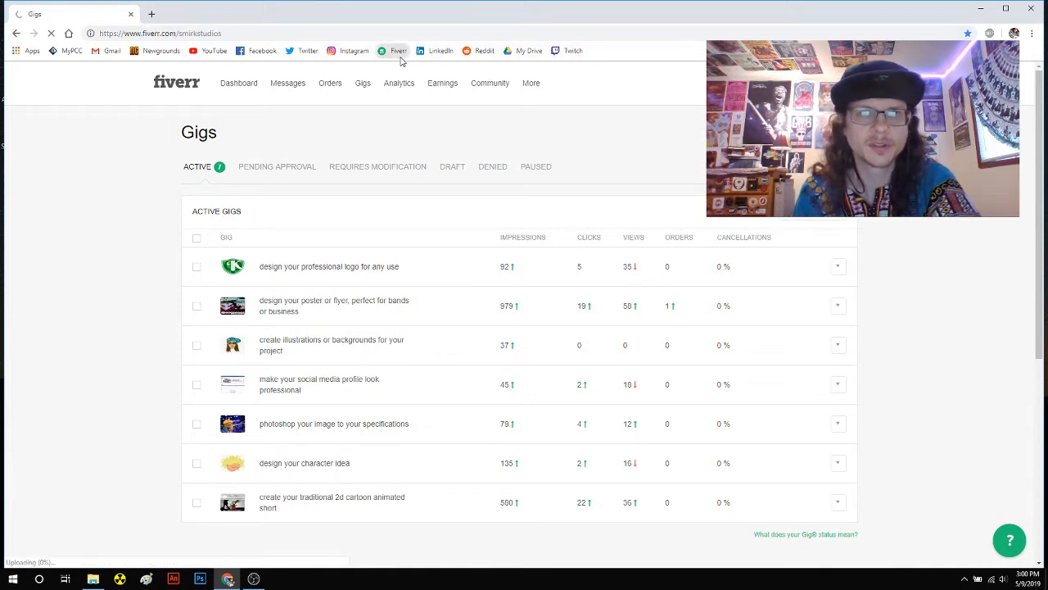
Step: View the seller profile page and look through its gigs, description and reviews
click(398, 50)
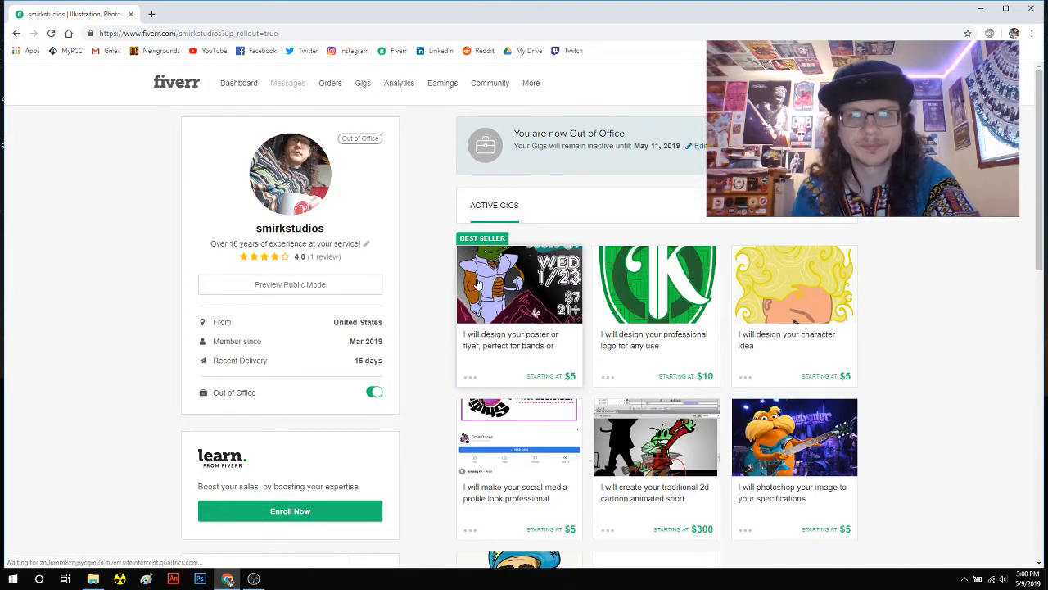
scroll(down, 3)
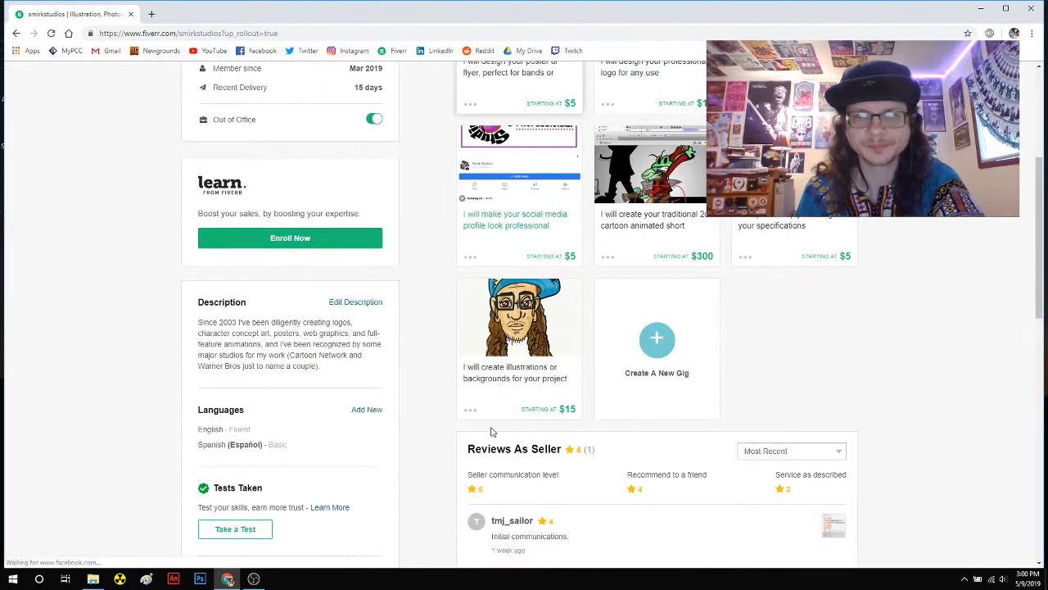
scroll(up, 3)
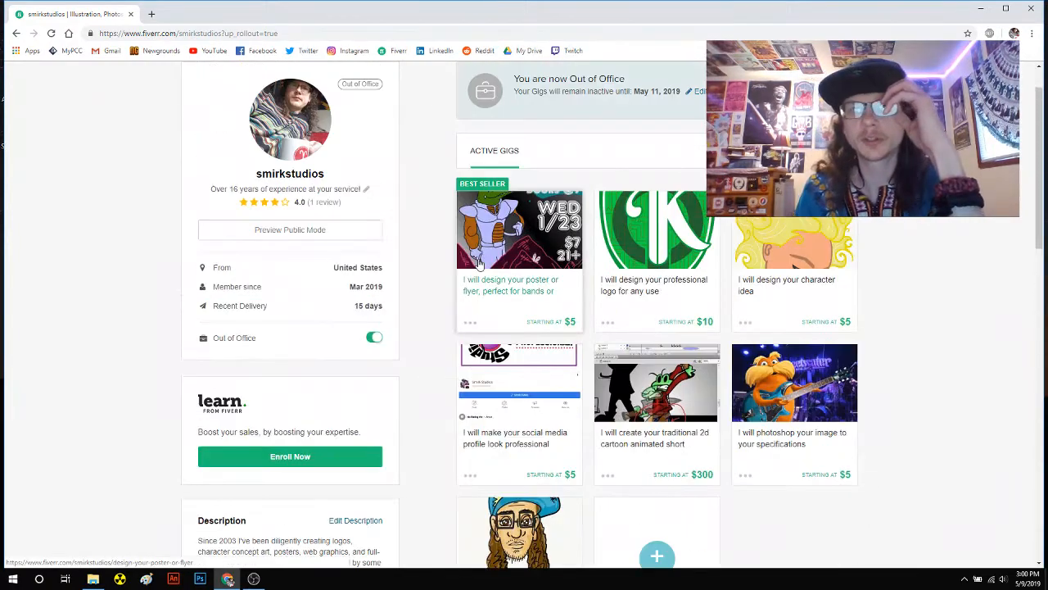
scroll(down, 3)
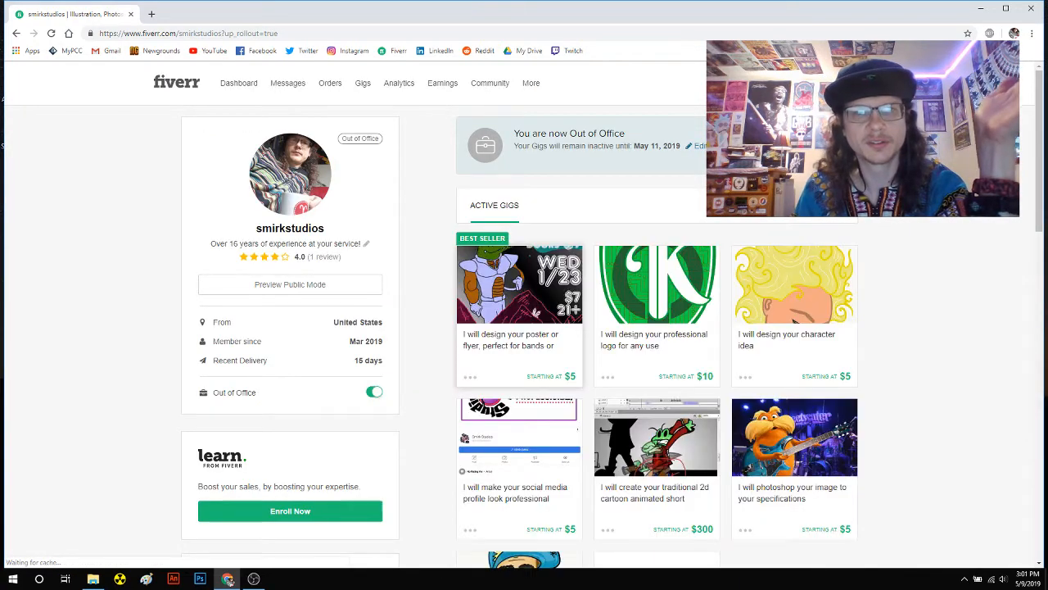
scroll(down, 3)
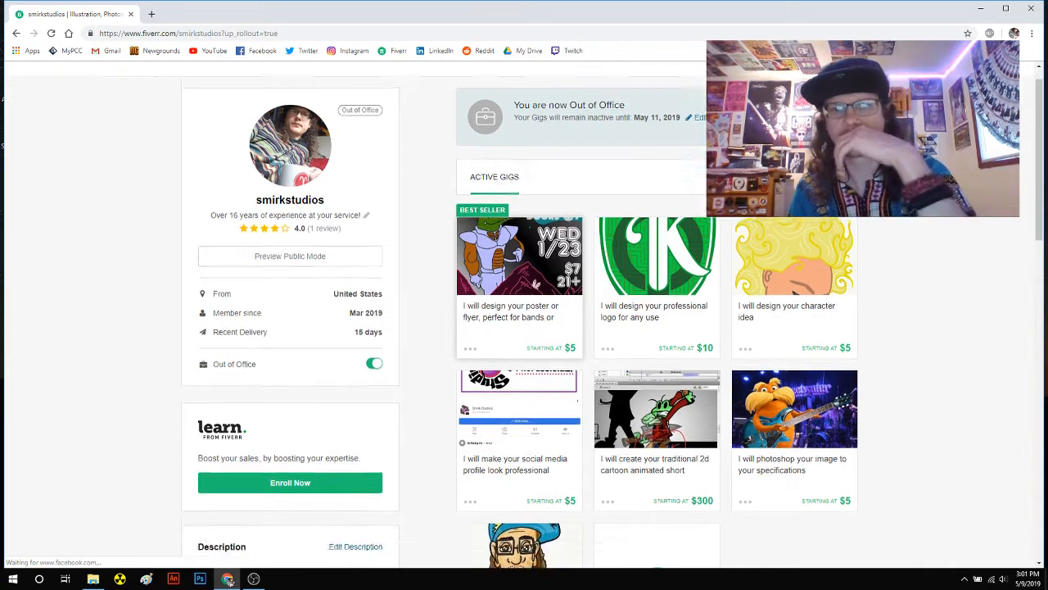
scroll(down, 3)
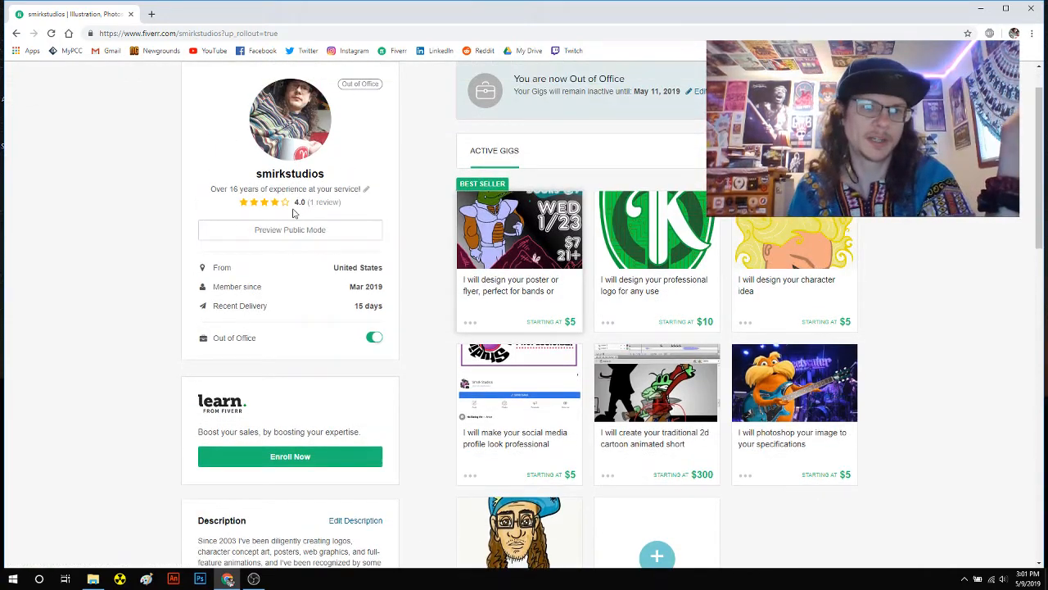
scroll(down, 3)
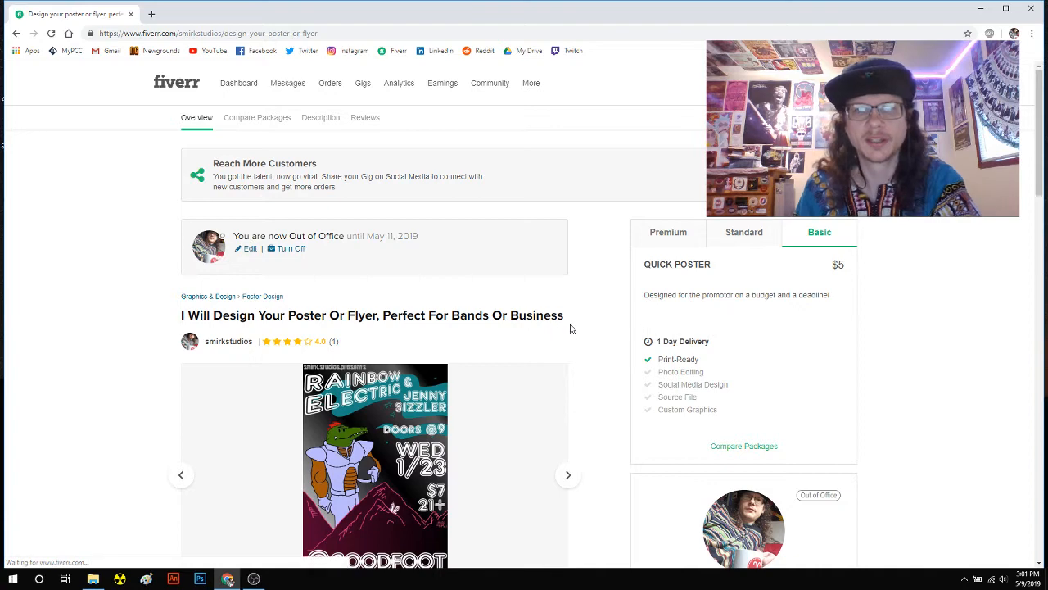
scroll(down, 3)
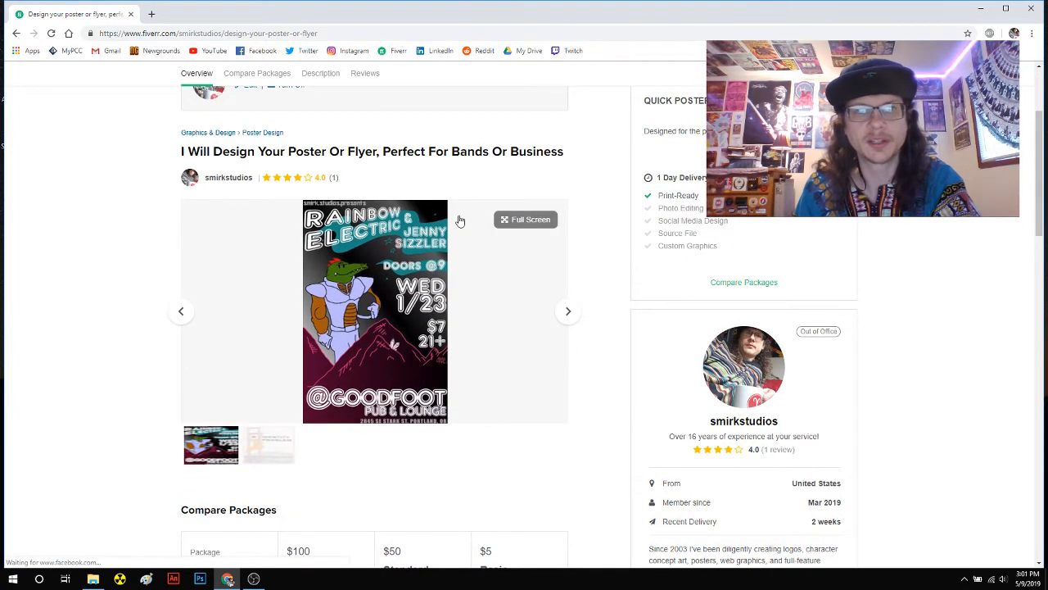
mouse_move(592, 210)
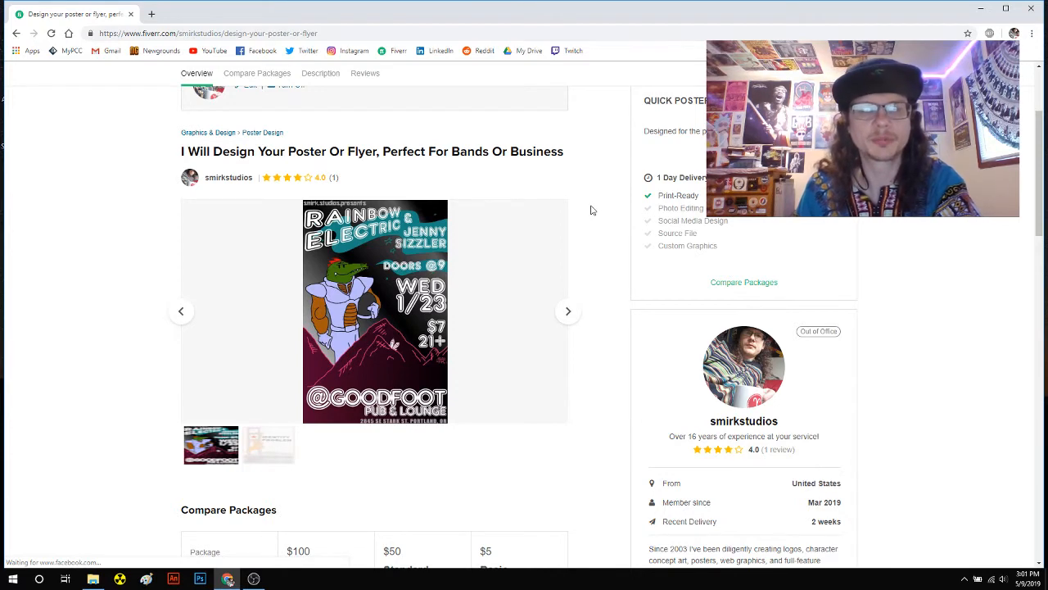
scroll(down, 3)
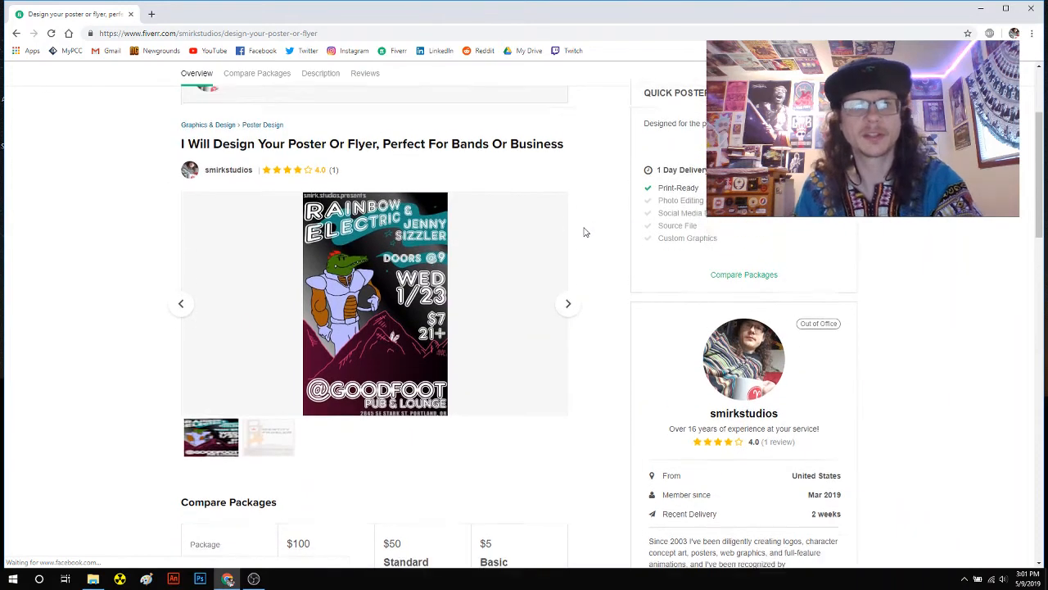
scroll(down, 3)
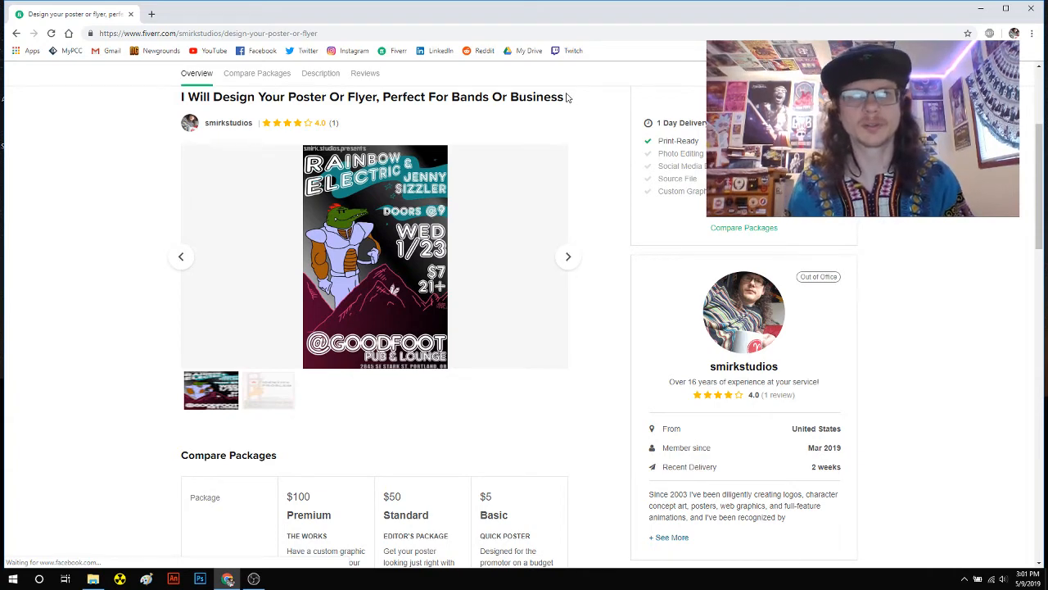
drag(307, 97, 564, 97)
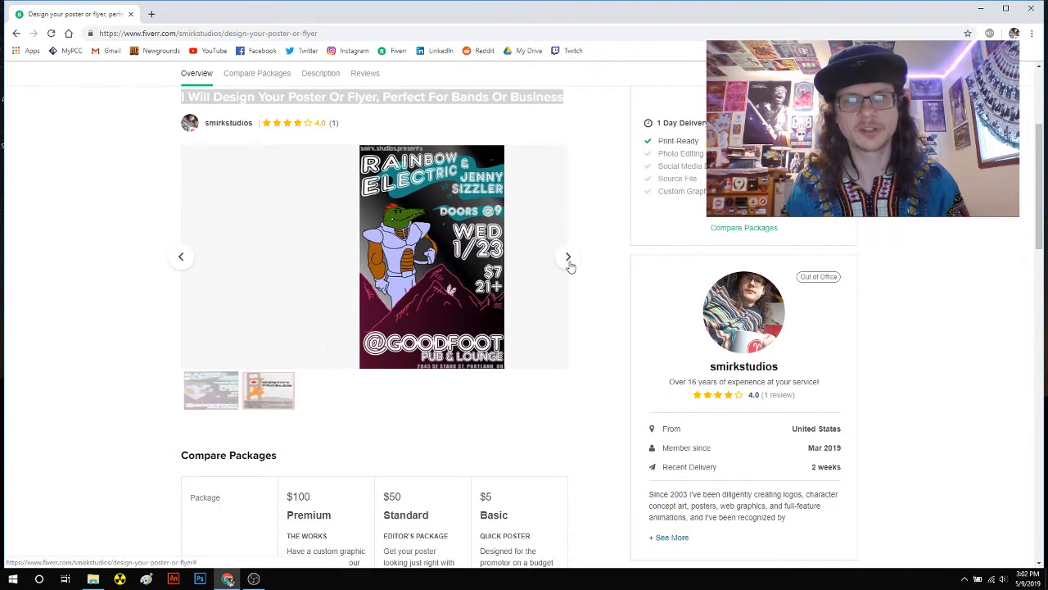
click(568, 257)
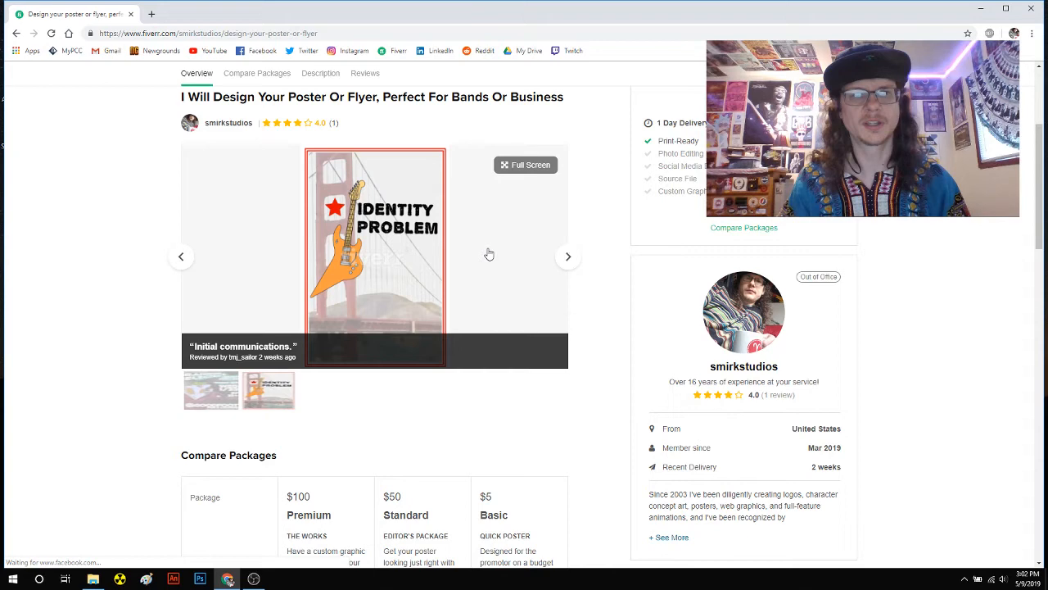
mouse_move(389, 393)
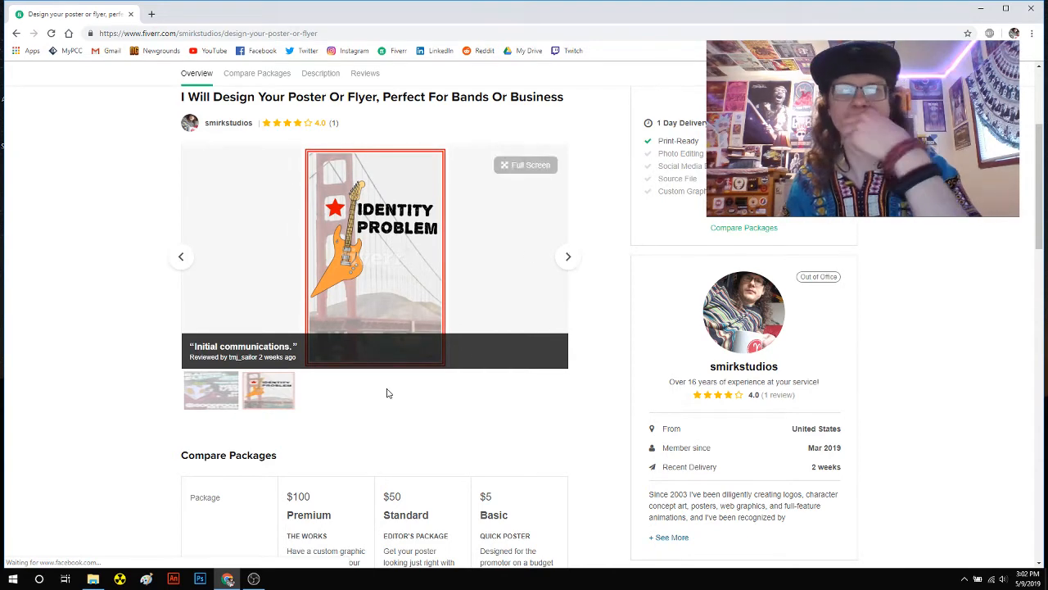
mouse_move(550, 249)
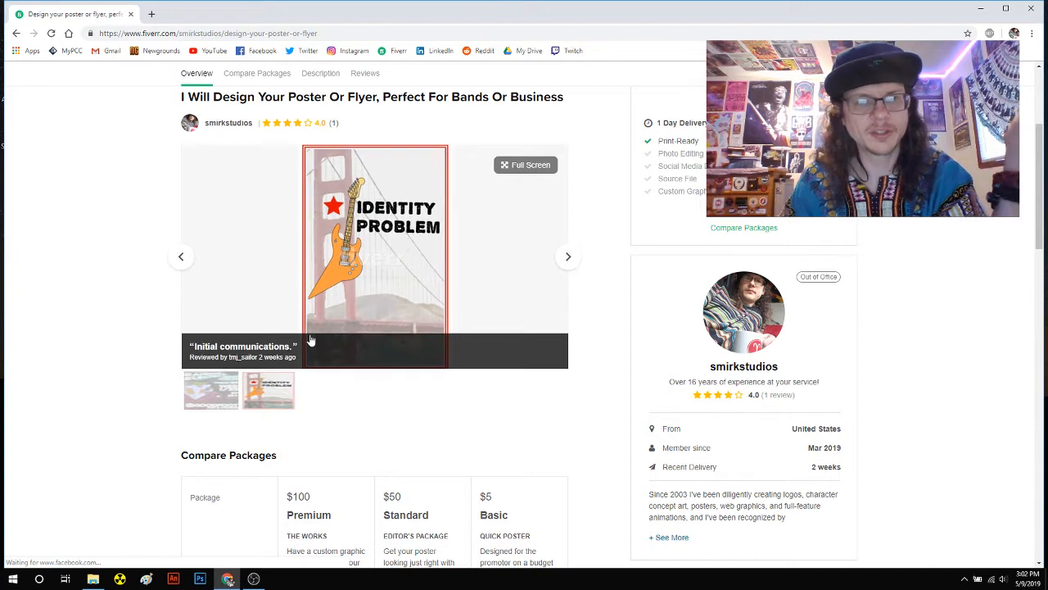
click(568, 256)
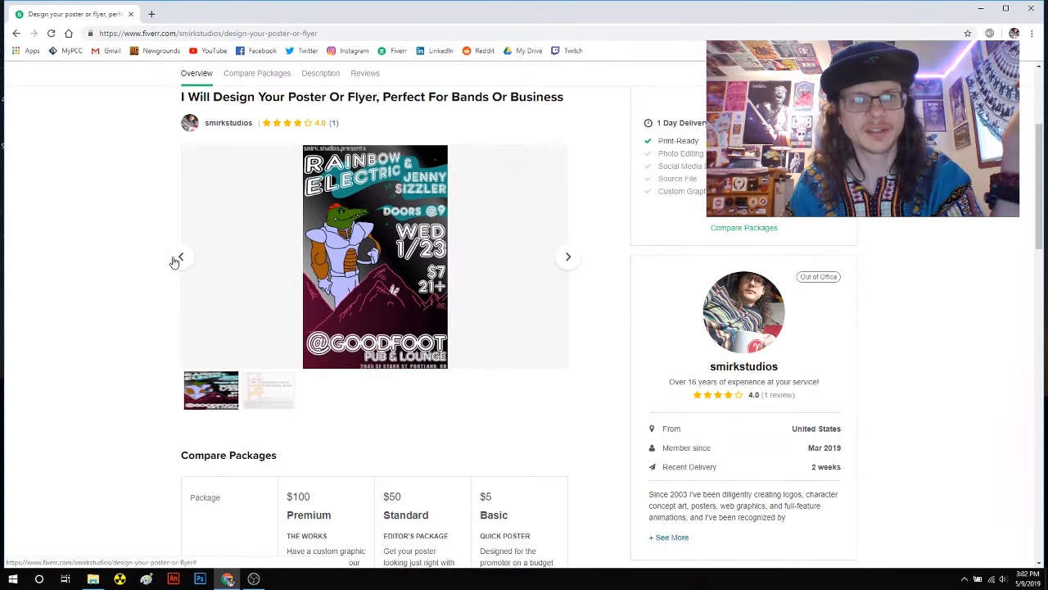
click(568, 257)
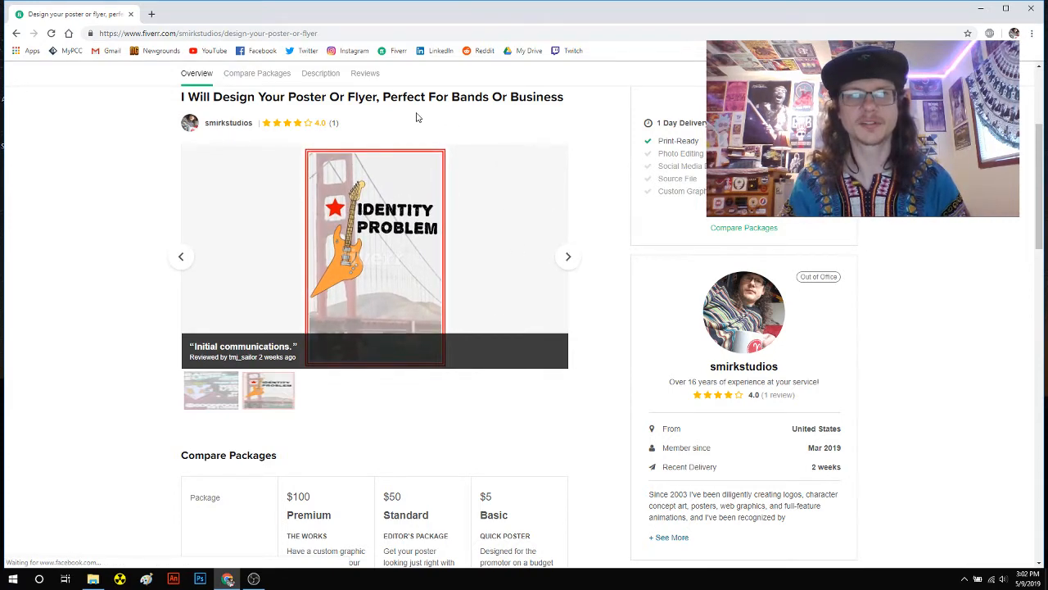
click(568, 256)
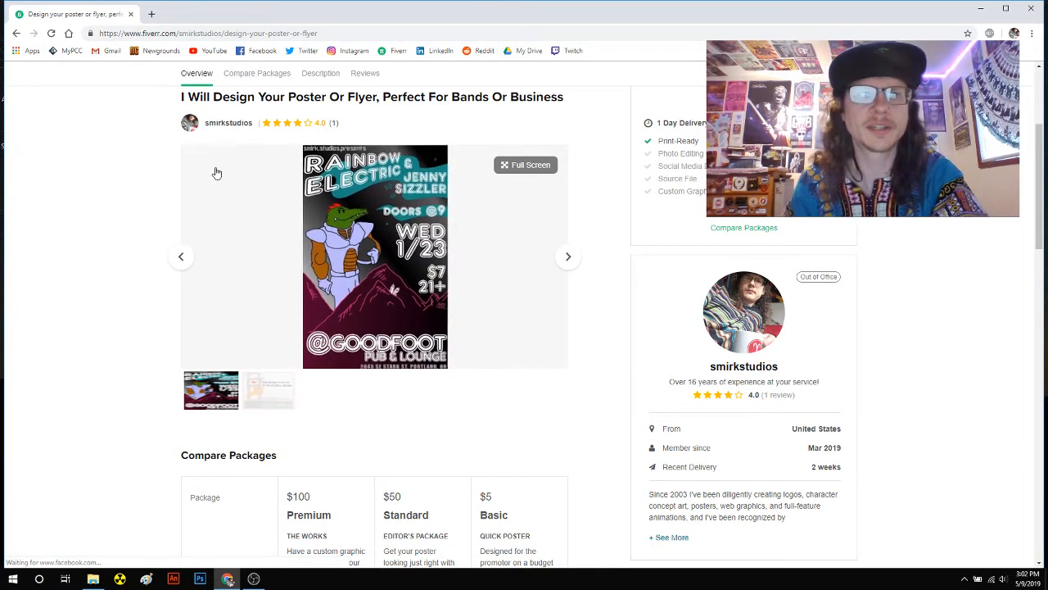
mouse_move(137, 174)
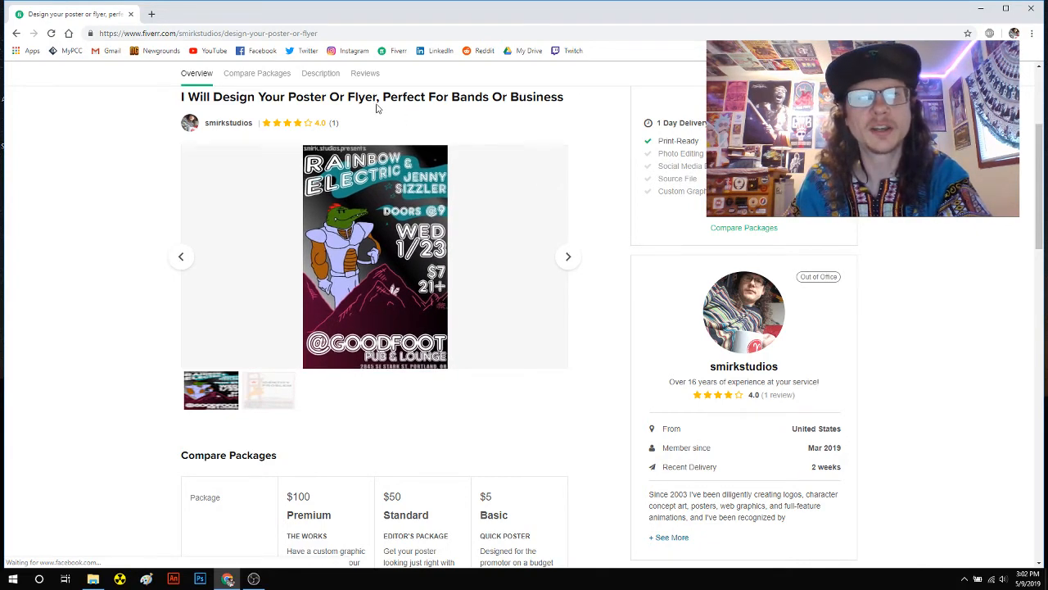
drag(378, 97, 563, 97)
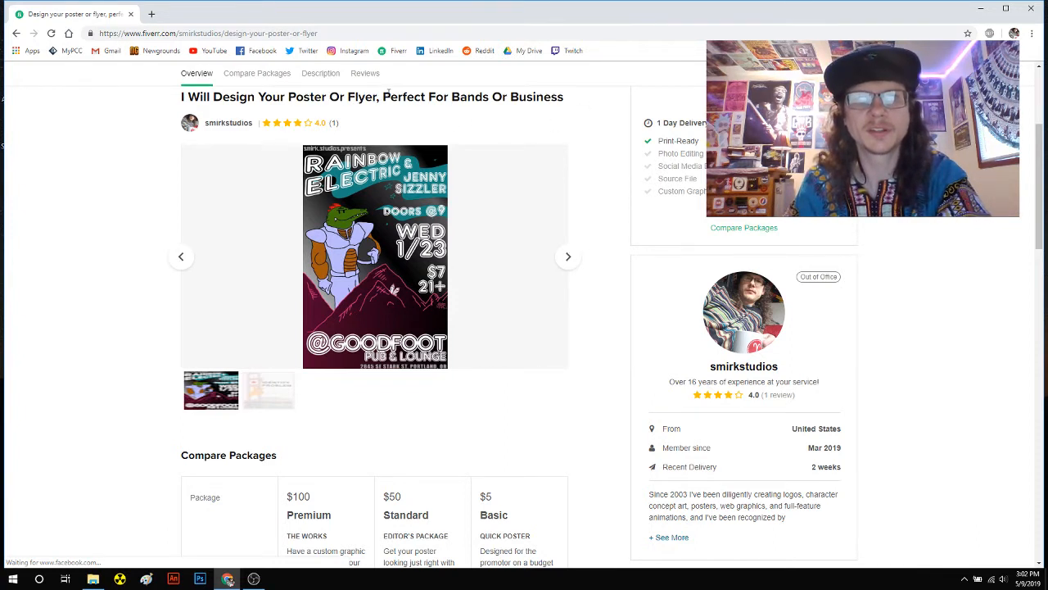
Step: Look through the Compare Packages table on the poster gig page
scroll(down, 3)
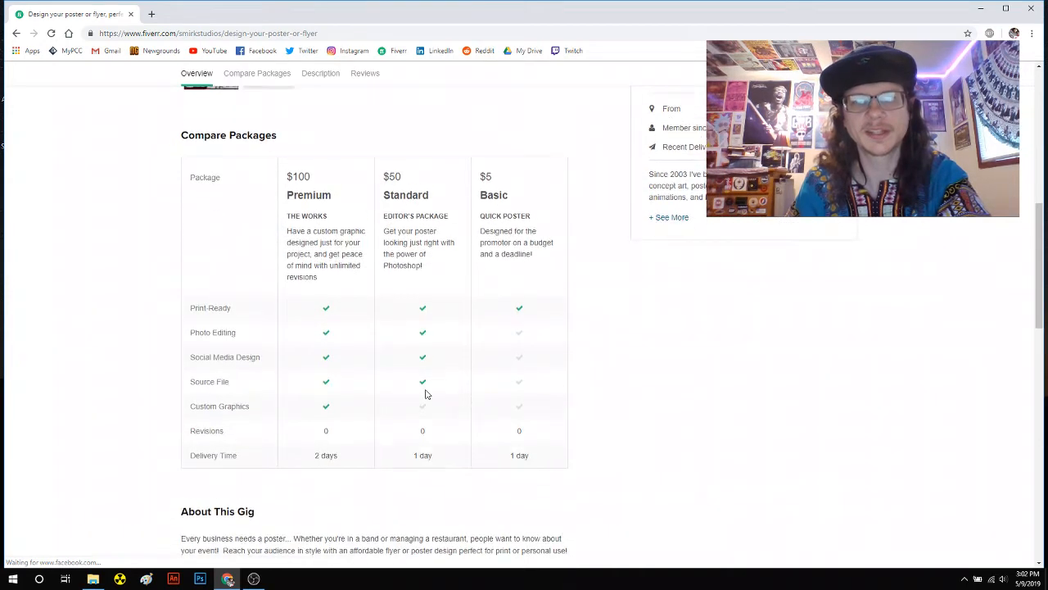
scroll(down, 3)
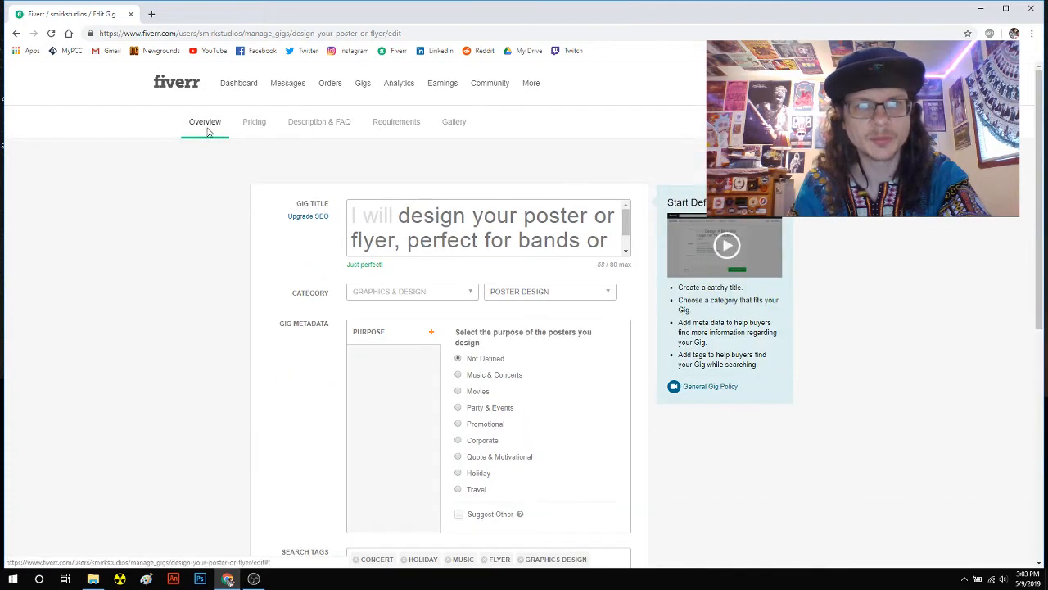
mouse_move(397, 131)
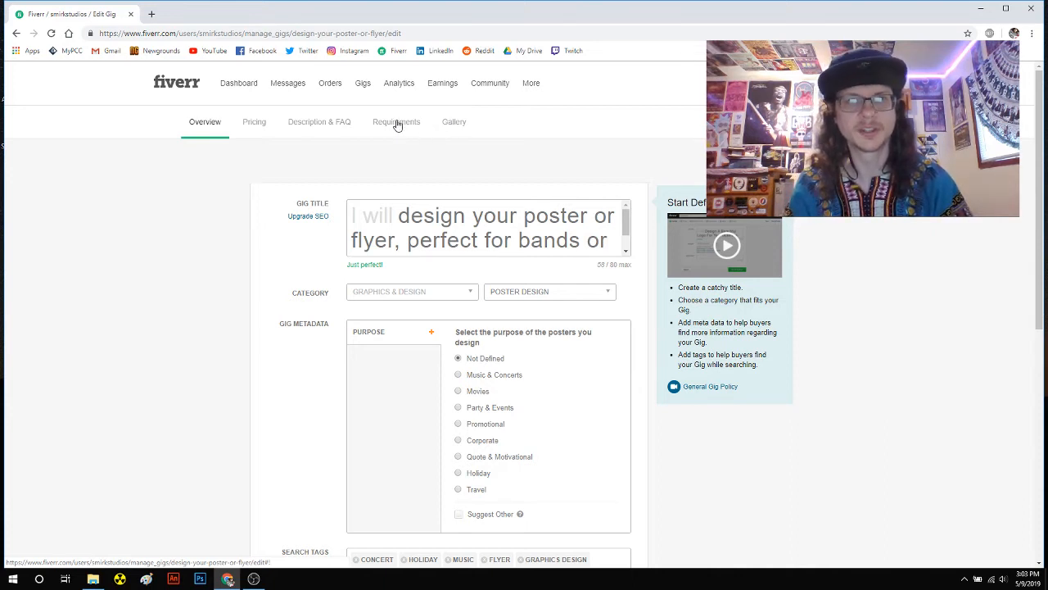
Step: Shorten the poster gig title so it ends at 'flyer' in the Overview section
click(318, 121)
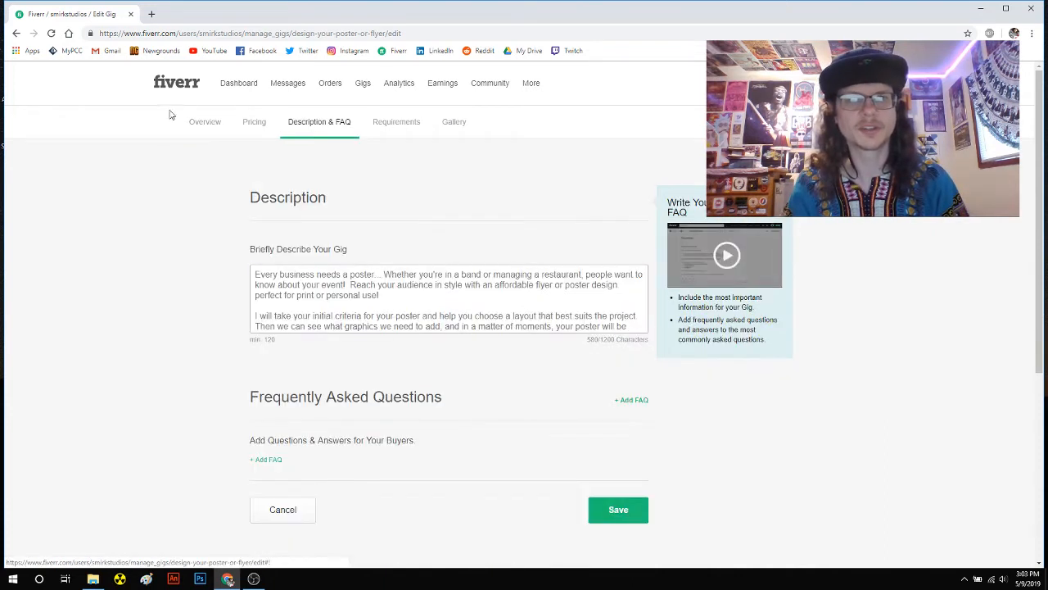
click(205, 121)
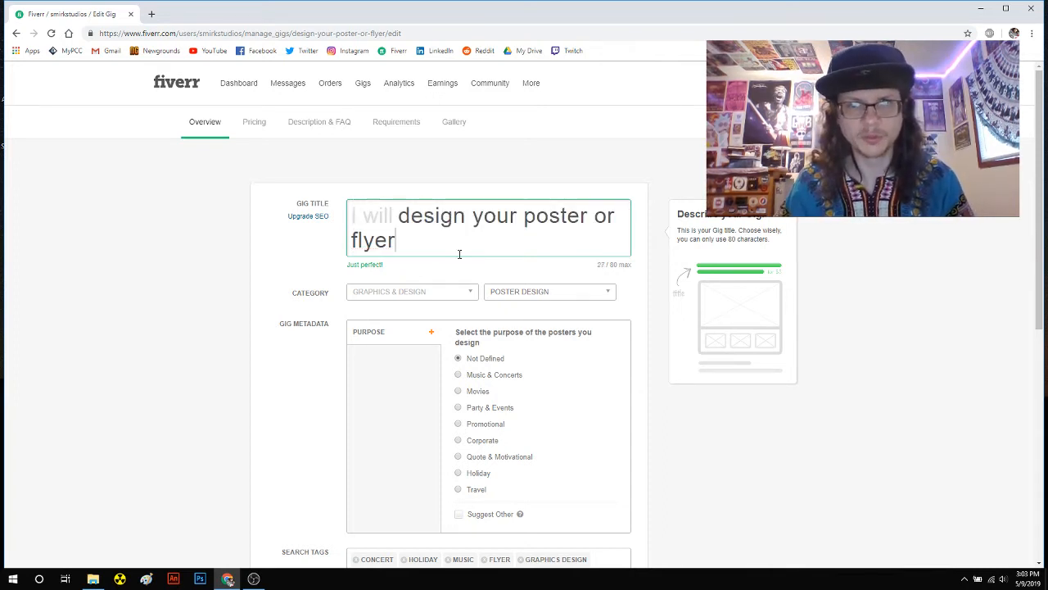
click(618, 482)
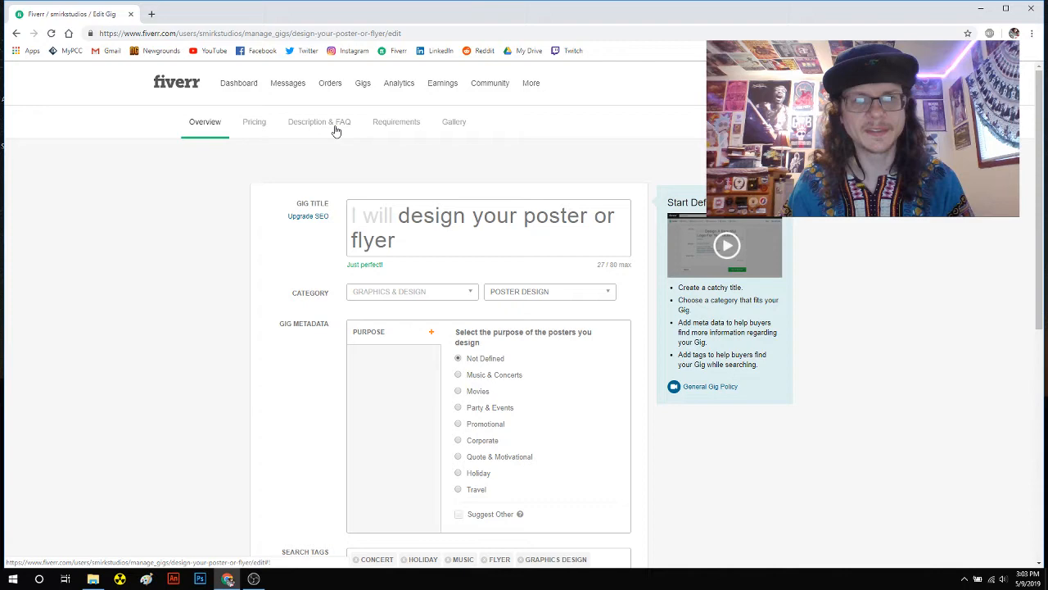
Step: Append 'Perfect for bands or business!' to the gig description and save it
click(319, 121)
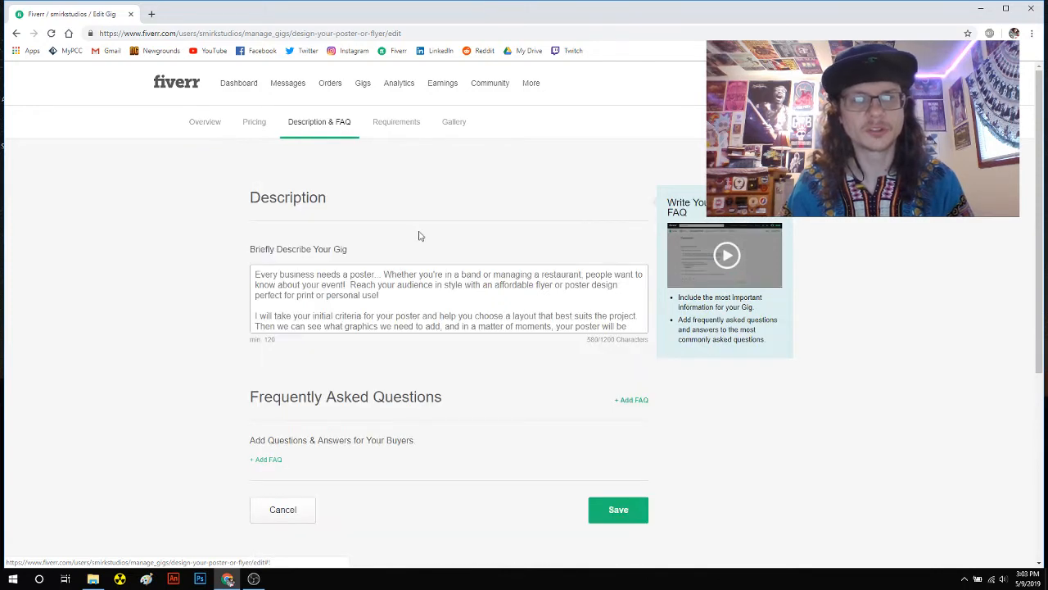
scroll(down, 3)
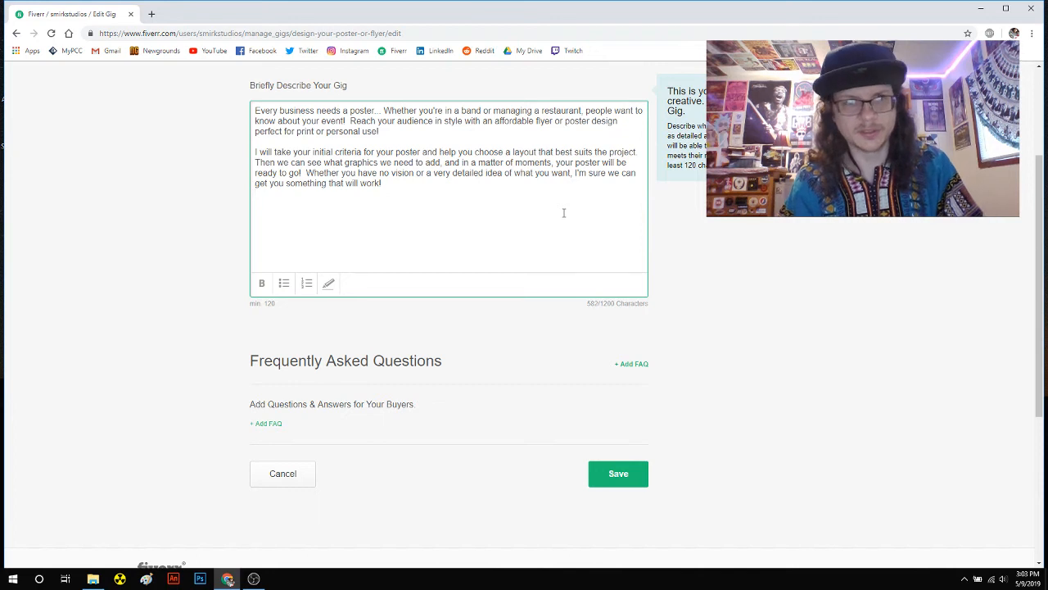
text(perfect for bands or business)
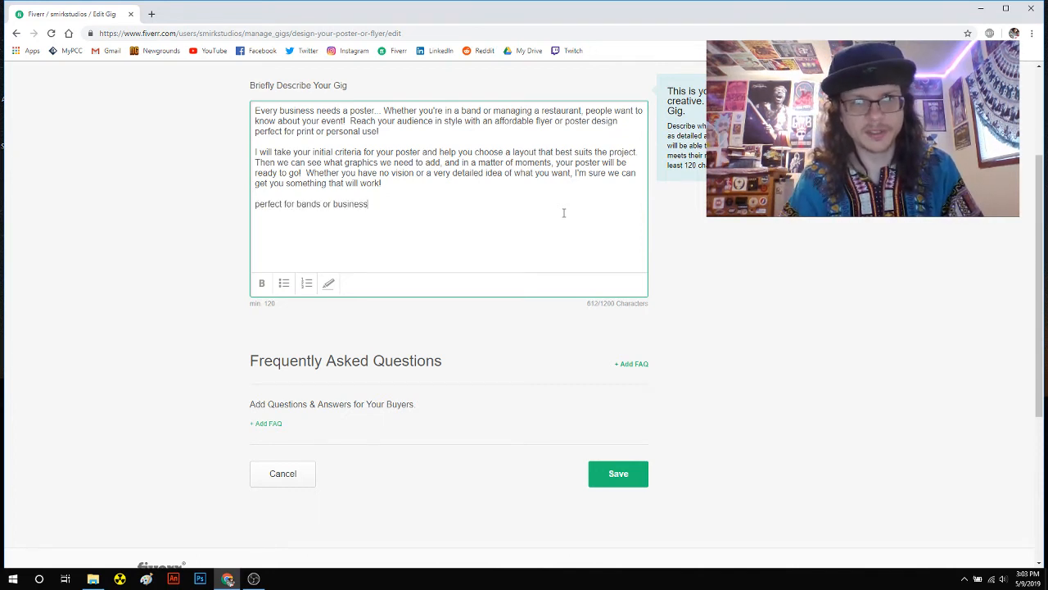
text(!)
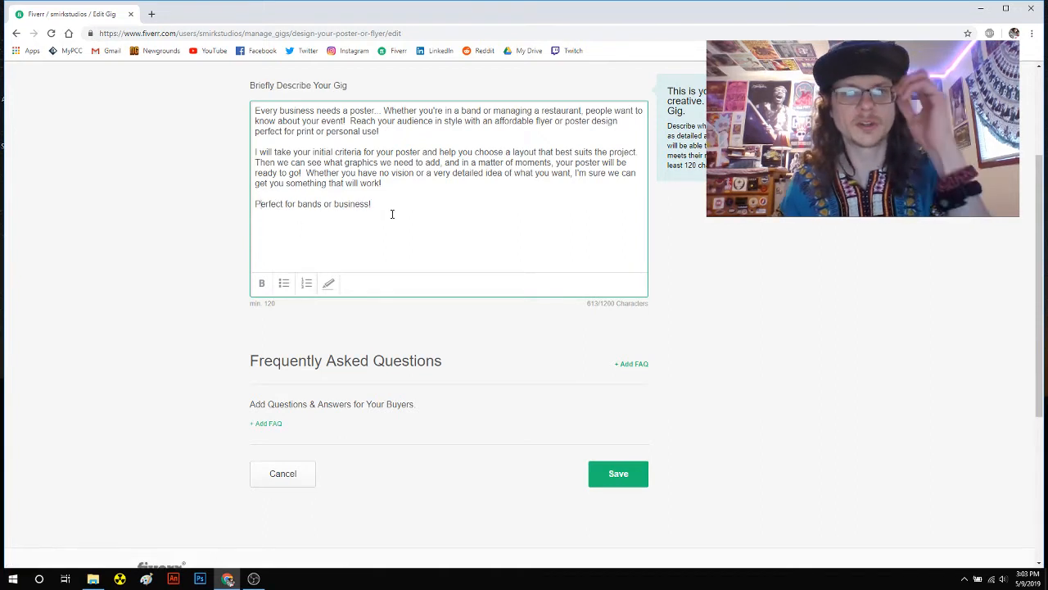
mouse_move(528, 364)
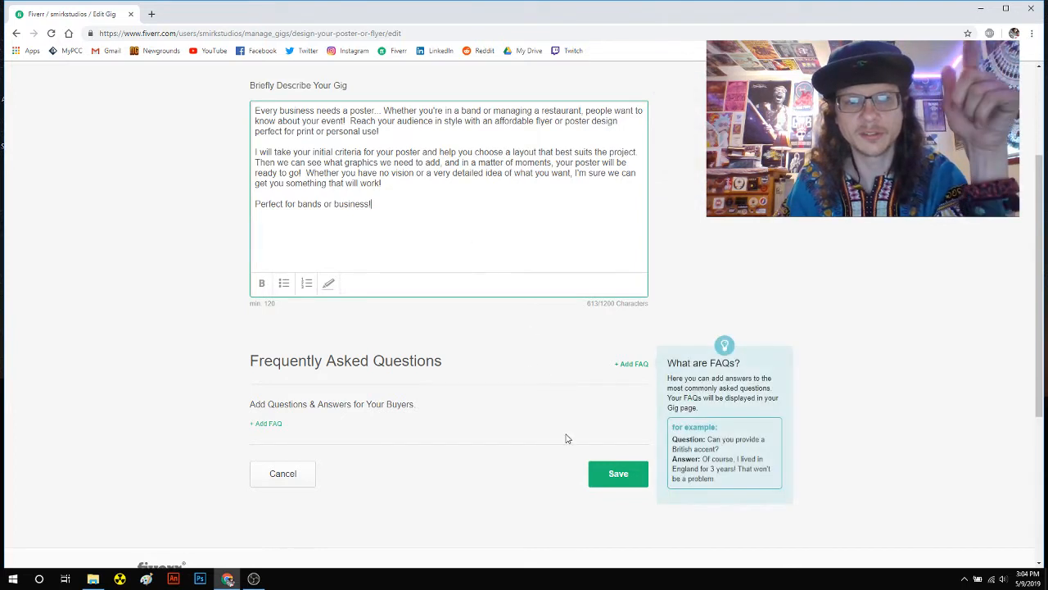
click(618, 473)
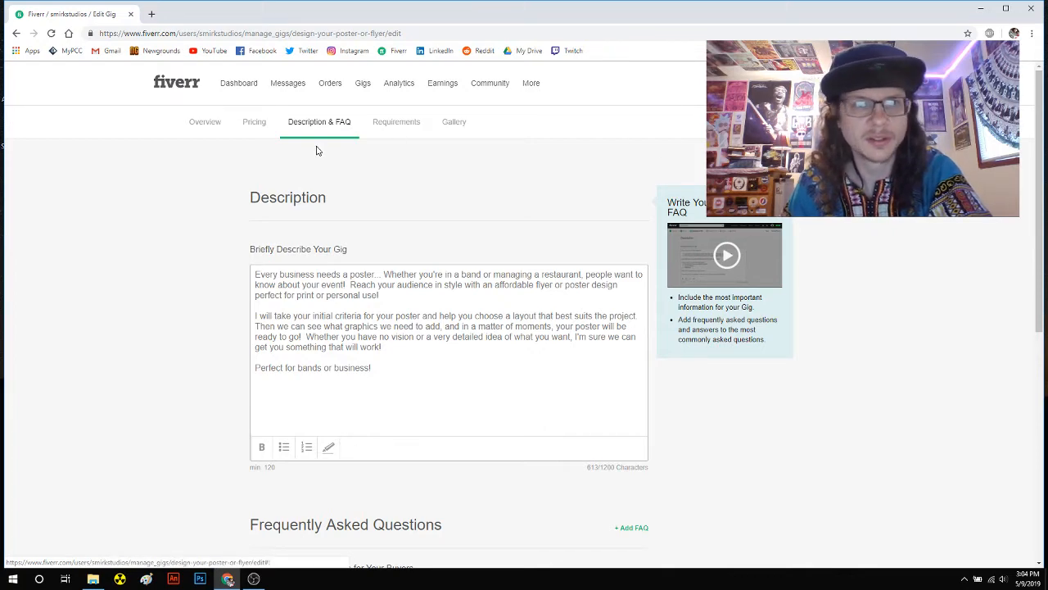
scroll(down, 3)
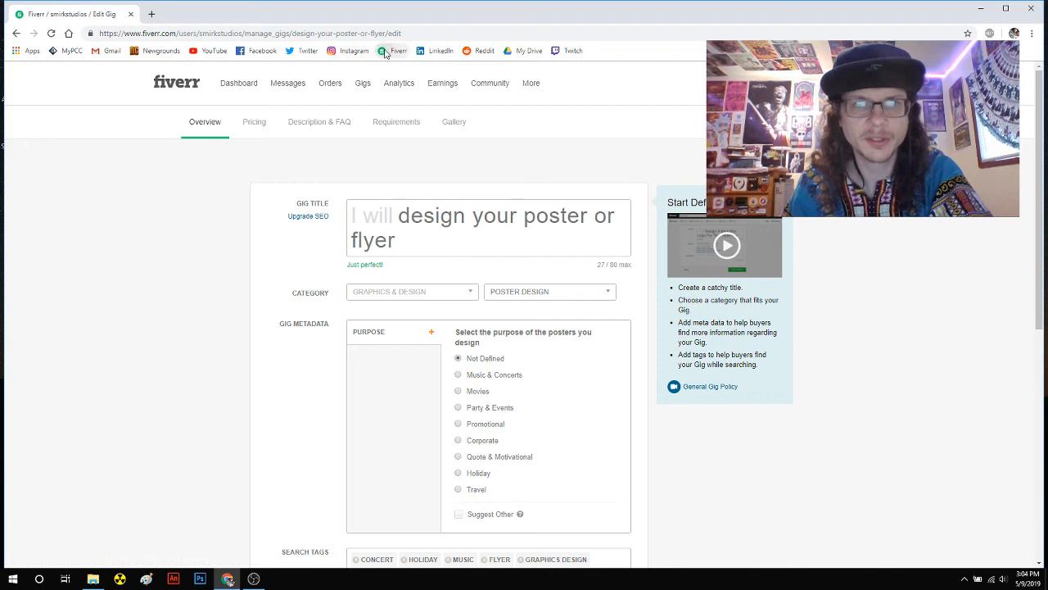
Step: Review the seller profile's gigs and reviews, then go to the seller analytics dashboard
click(399, 50)
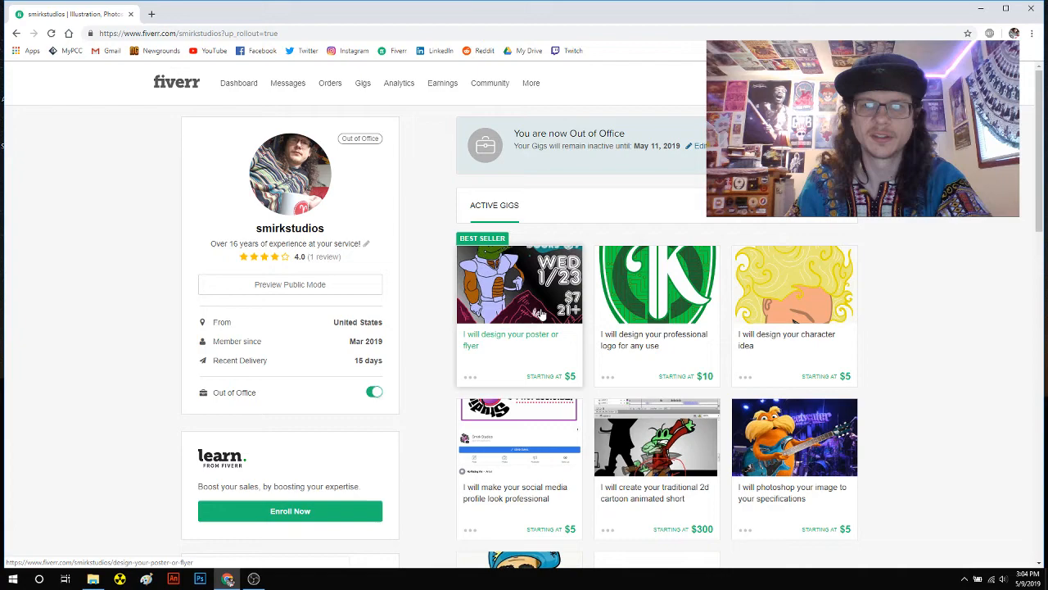
scroll(down, 3)
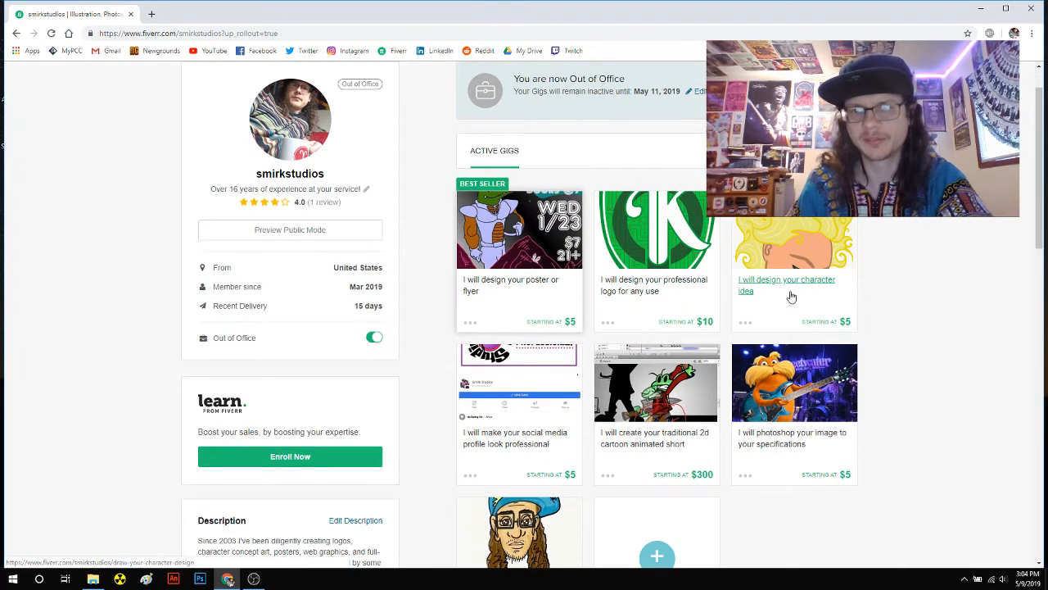
scroll(down, 3)
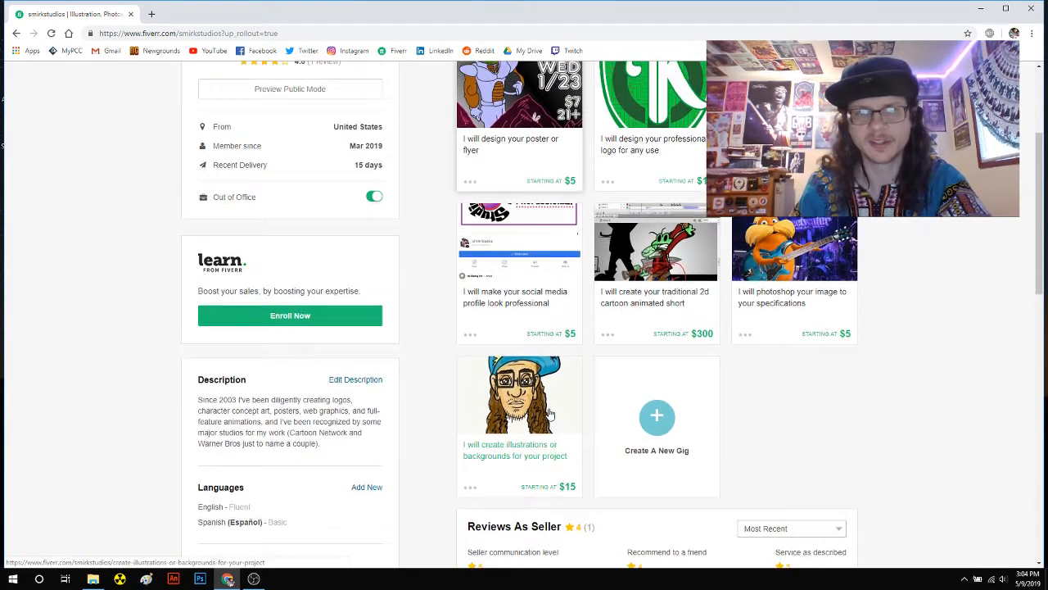
scroll(down, 3)
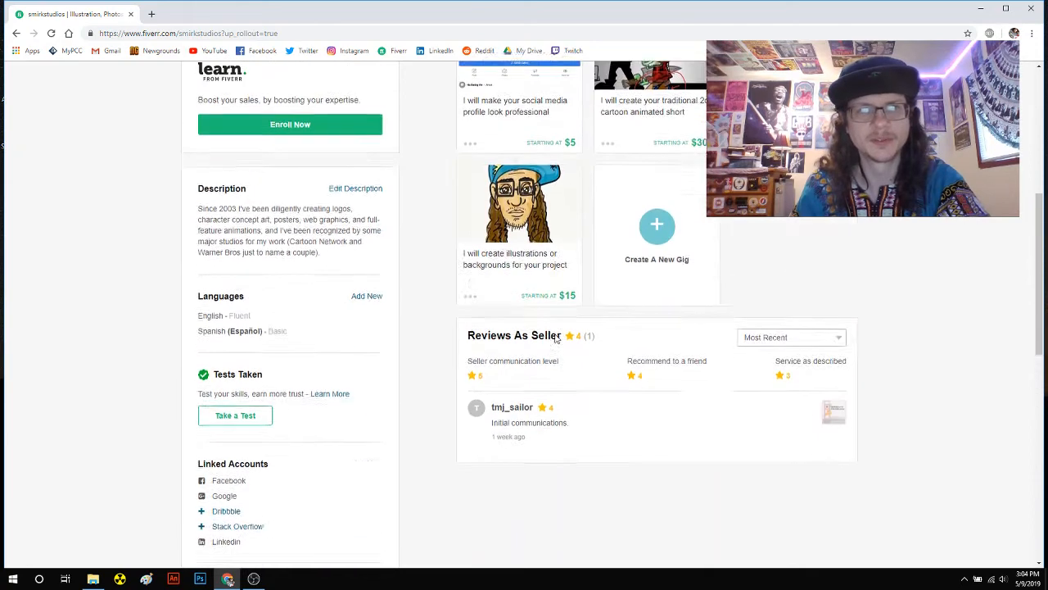
scroll(up, 3)
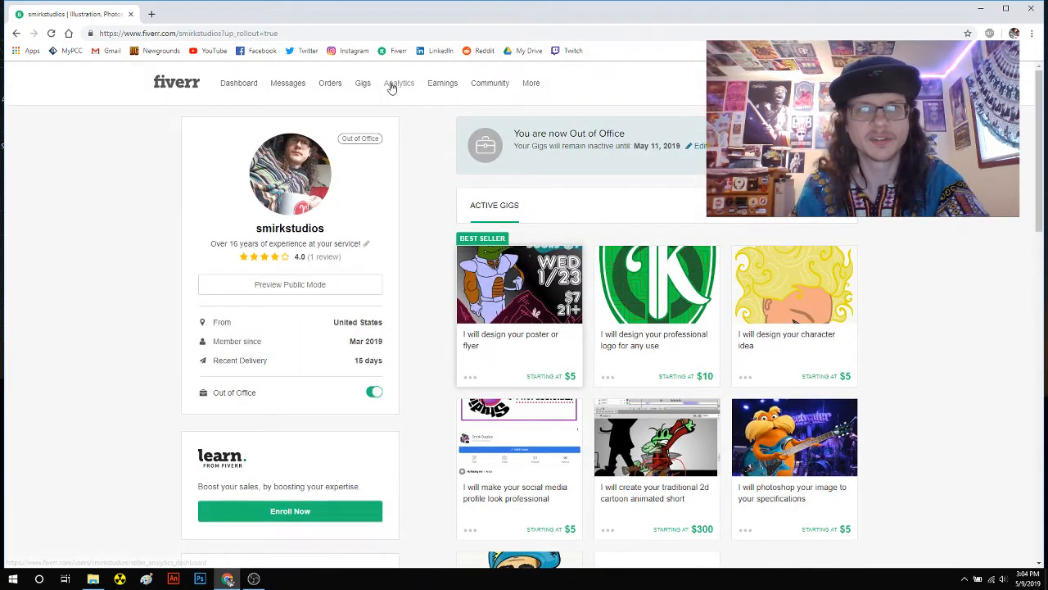
click(399, 82)
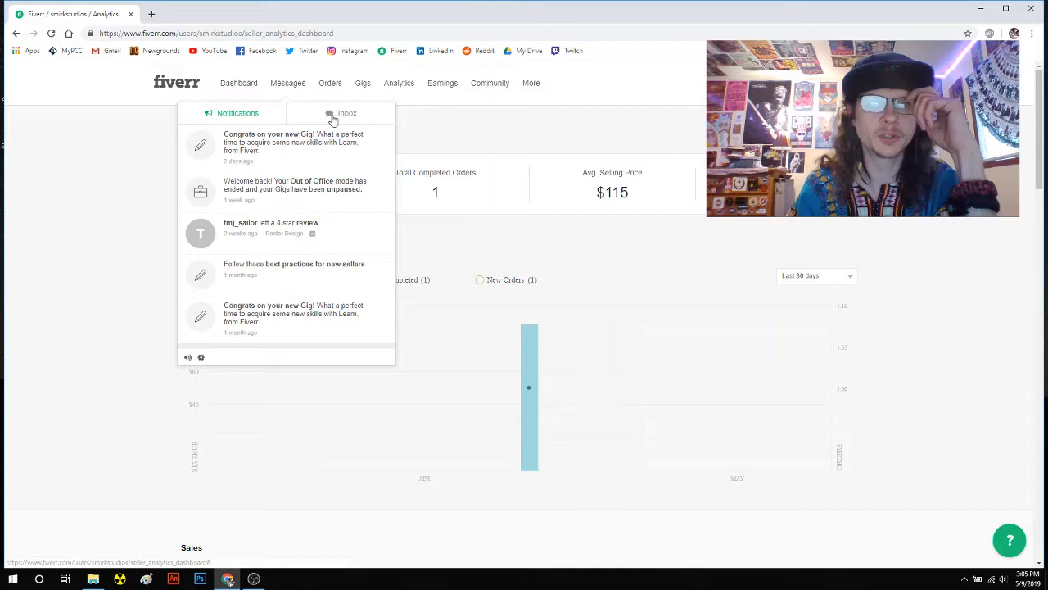
Step: Show the inbox conversations dropdown and scroll back to older messages
click(347, 113)
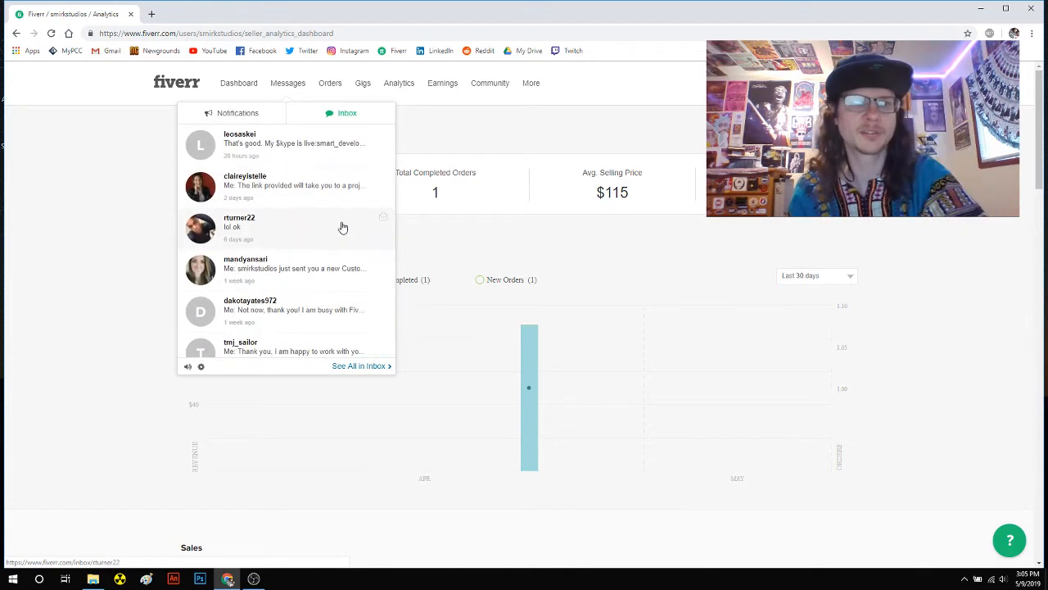
scroll(down, 3)
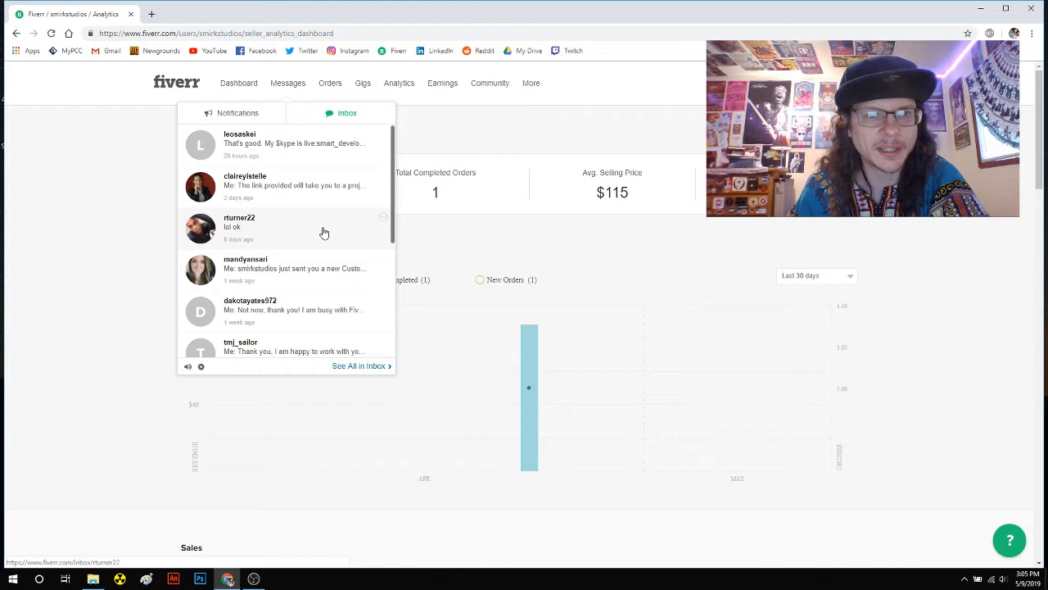
scroll(down, 3)
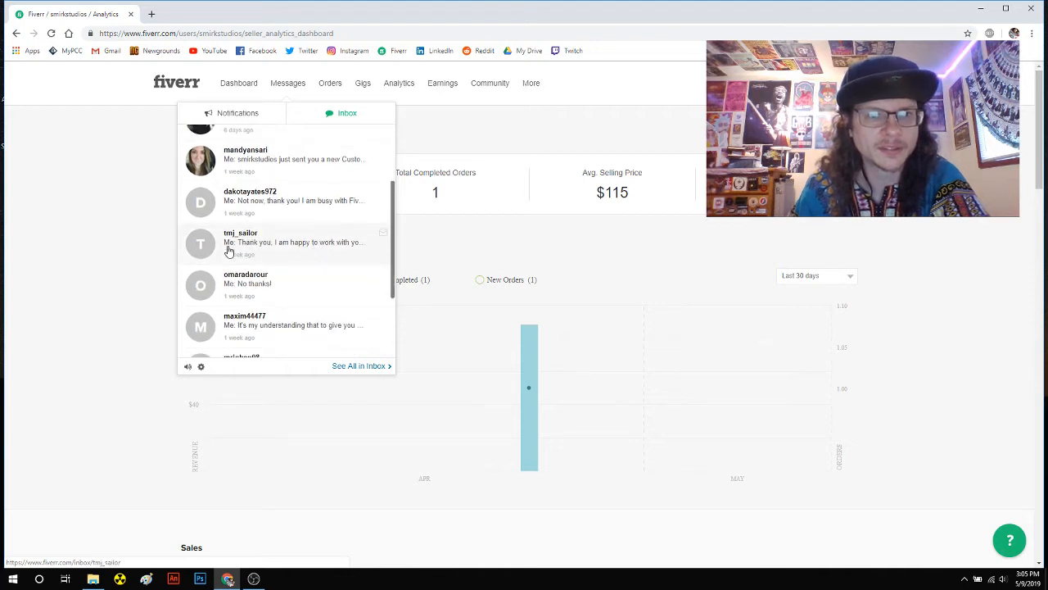
mouse_move(318, 254)
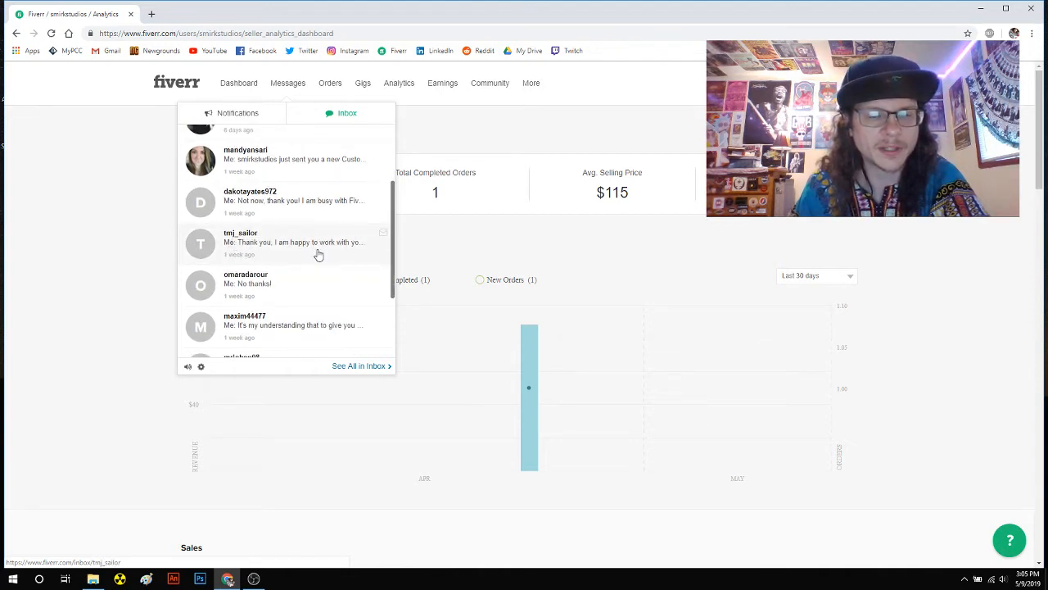
mouse_move(344, 250)
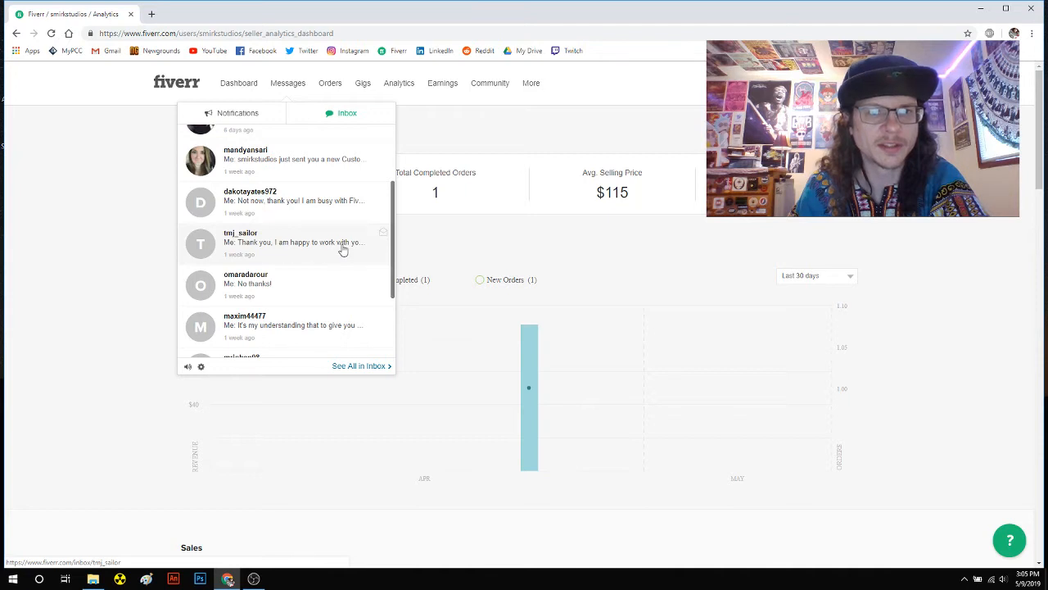
mouse_move(70, 251)
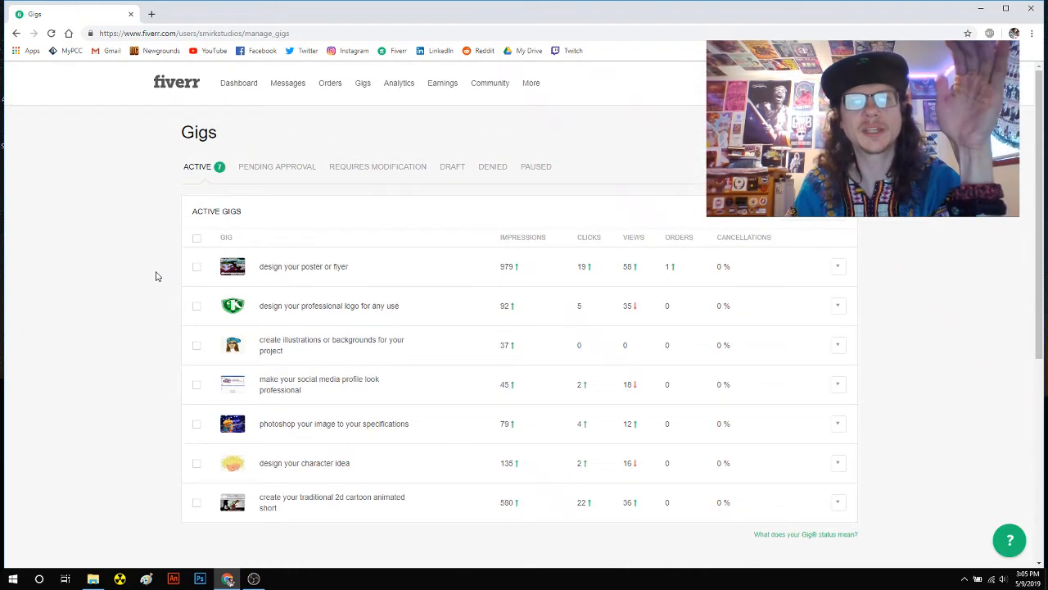
mouse_move(48, 182)
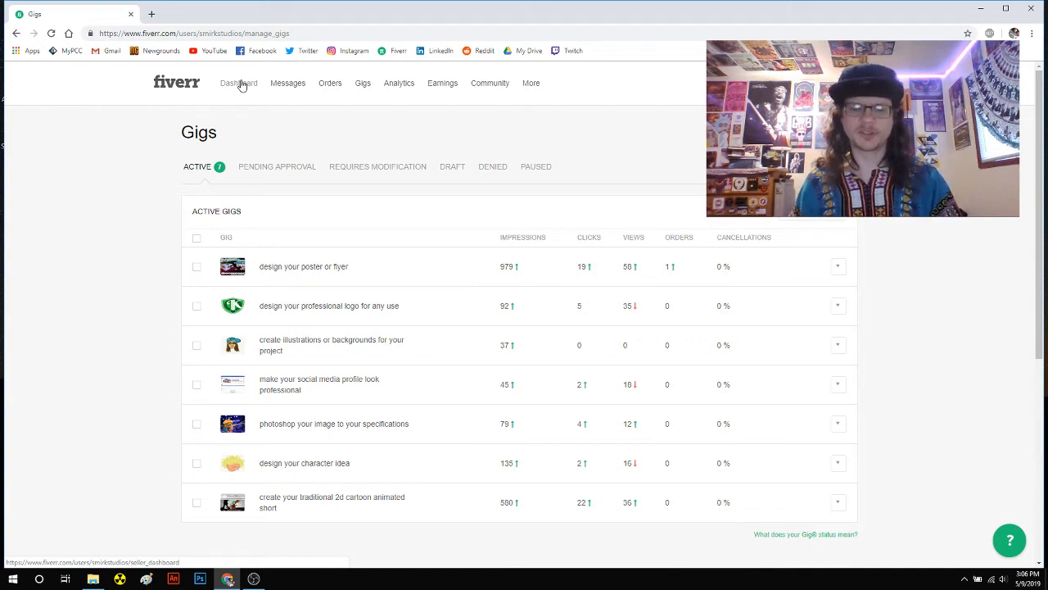
mouse_move(376, 76)
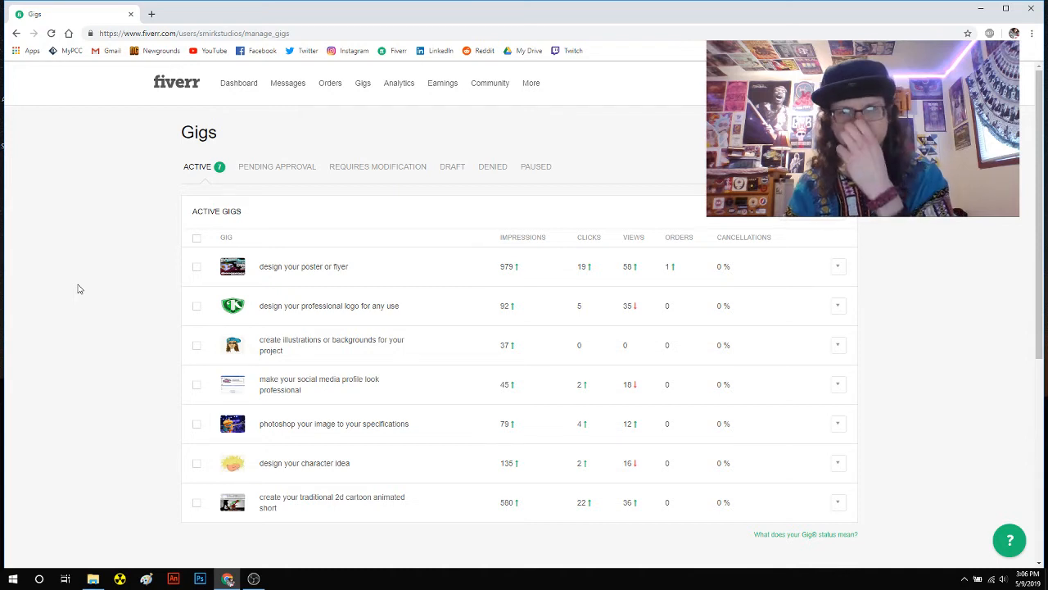
Step: Scroll through the seven active gigs' impressions, clicks, views and orders
scroll(down, 3)
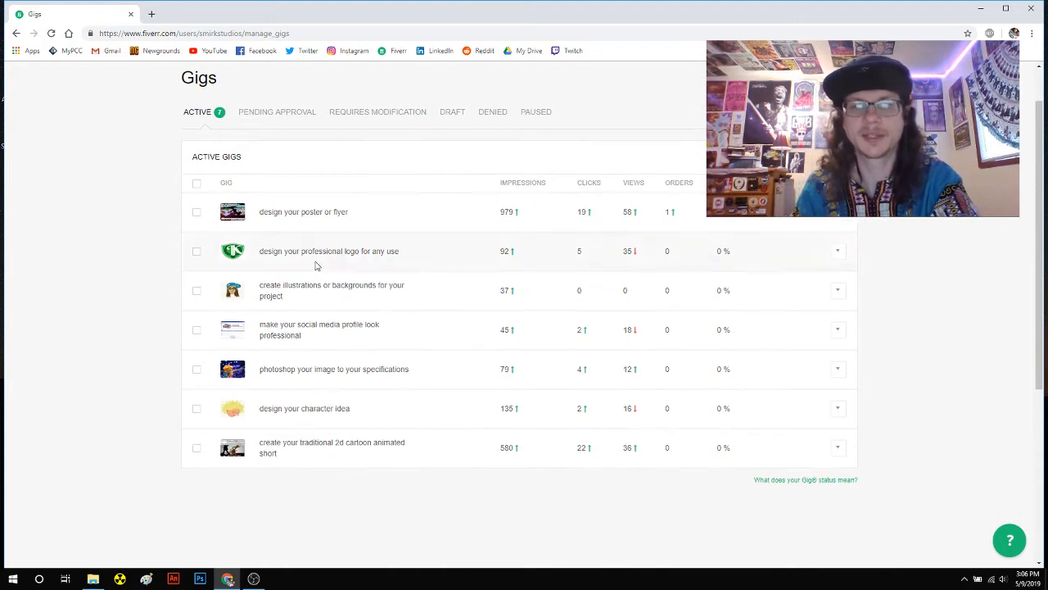
mouse_move(645, 420)
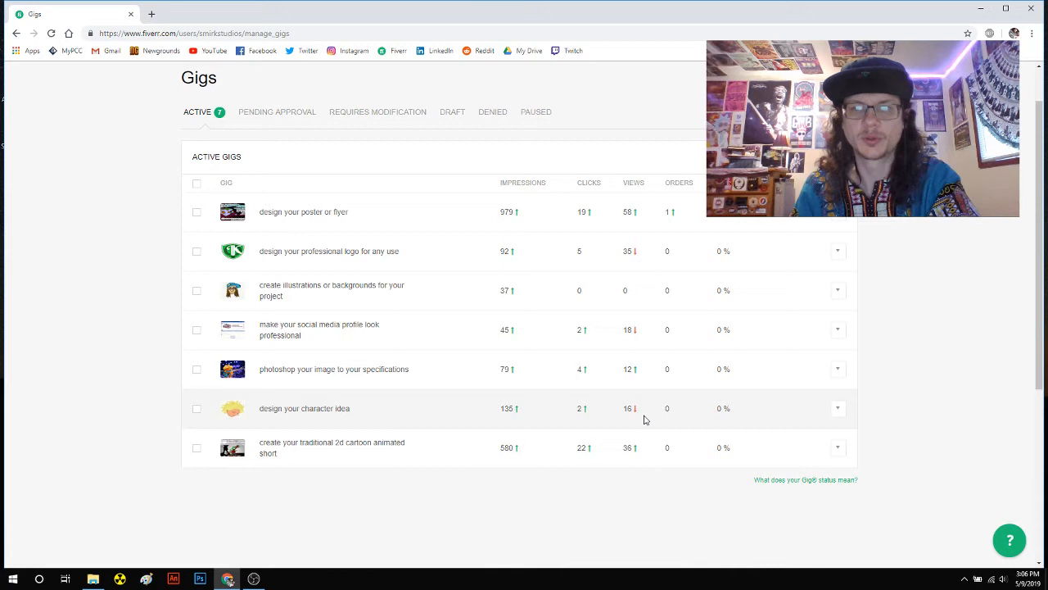
mouse_move(633, 385)
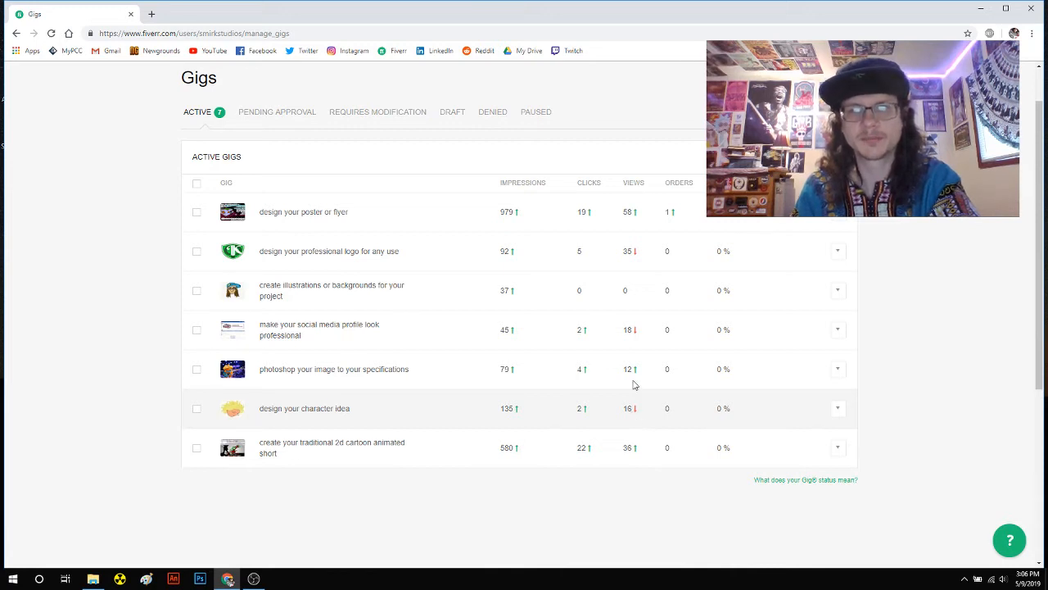
mouse_move(524, 442)
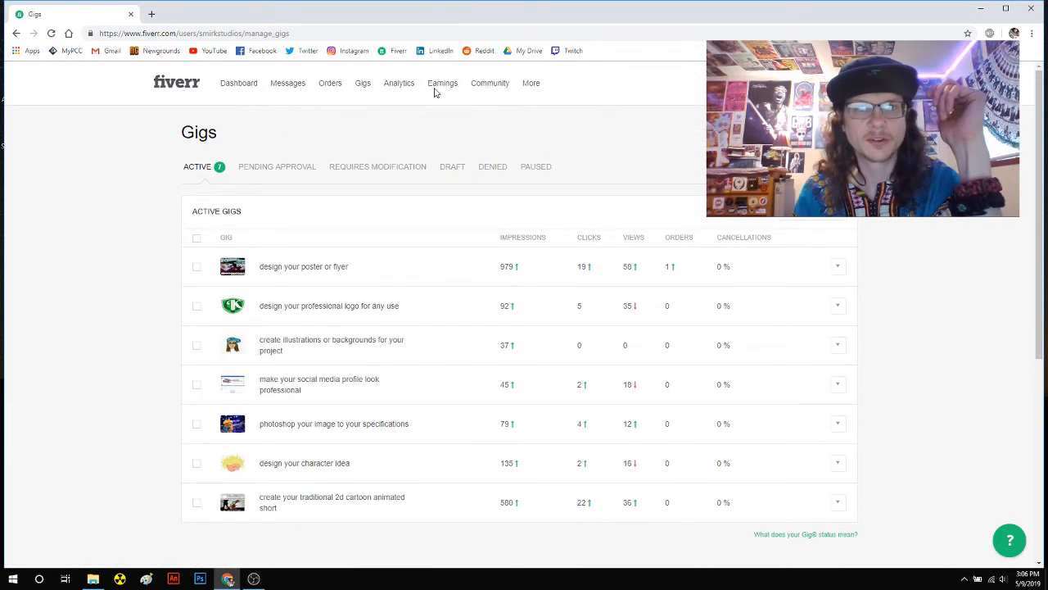
Step: Go to the Earnings page showing $88 net income withdrawn and transaction history
click(442, 83)
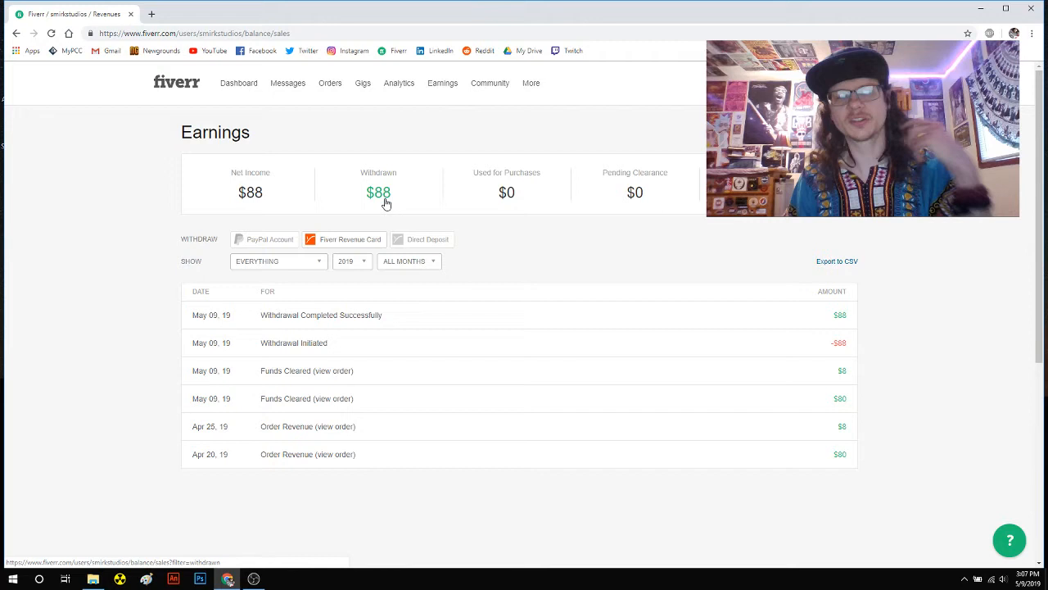
mouse_move(37, 175)
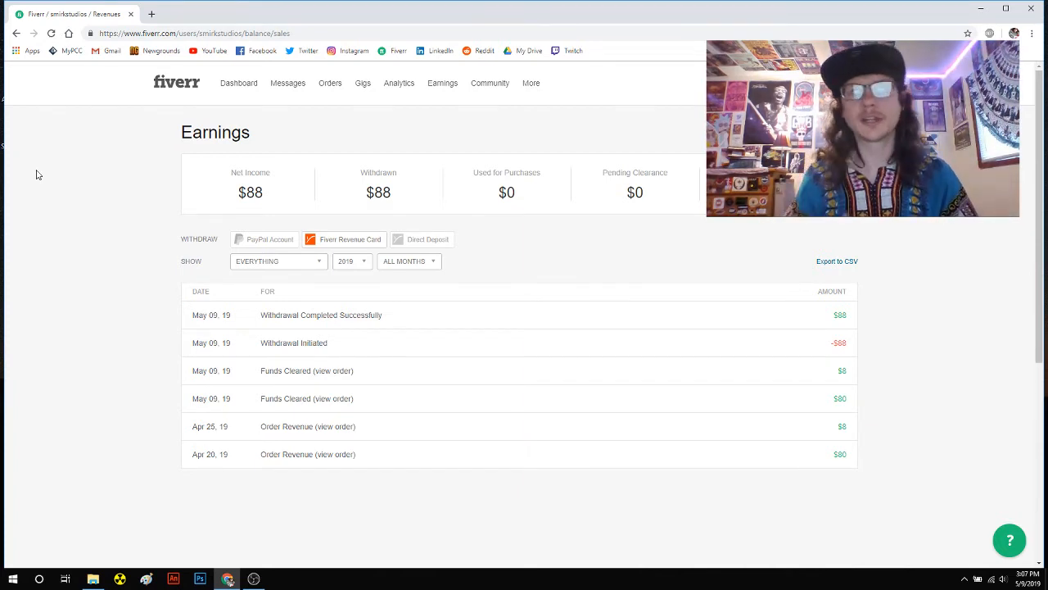
mouse_move(143, 140)
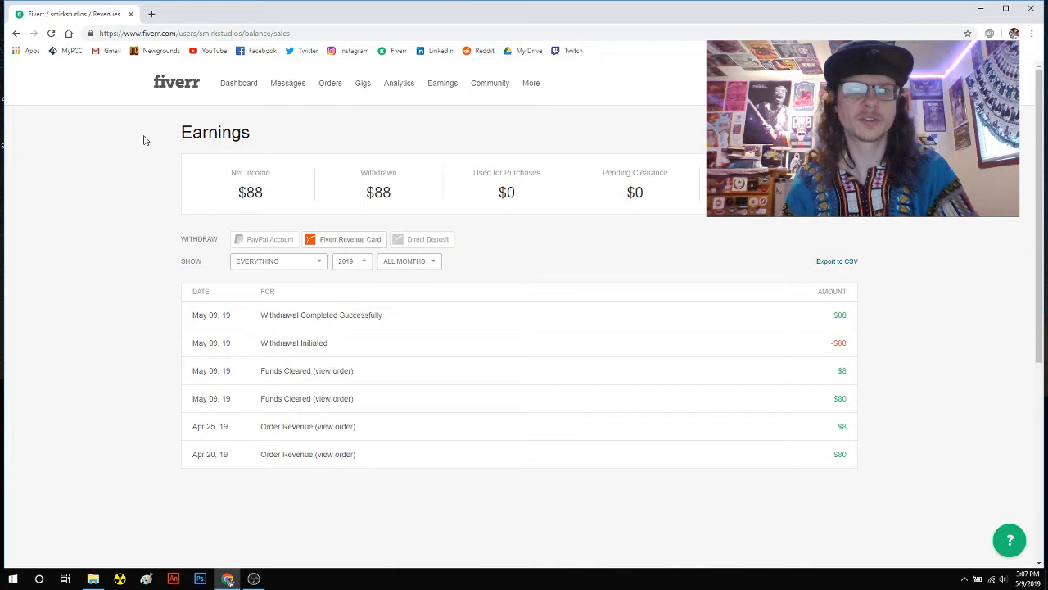
mouse_move(378, 193)
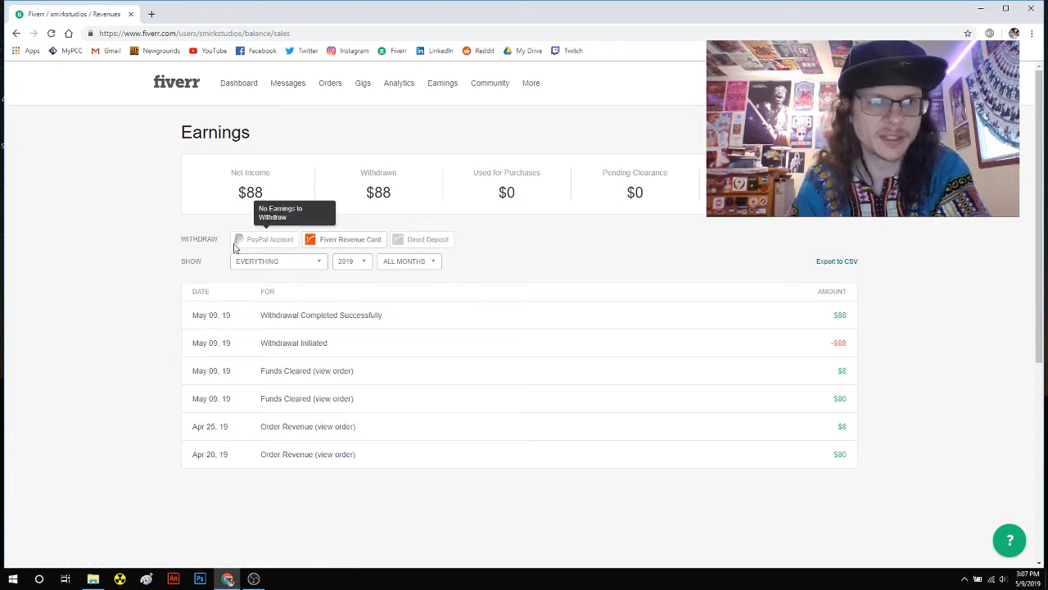
mouse_move(293, 240)
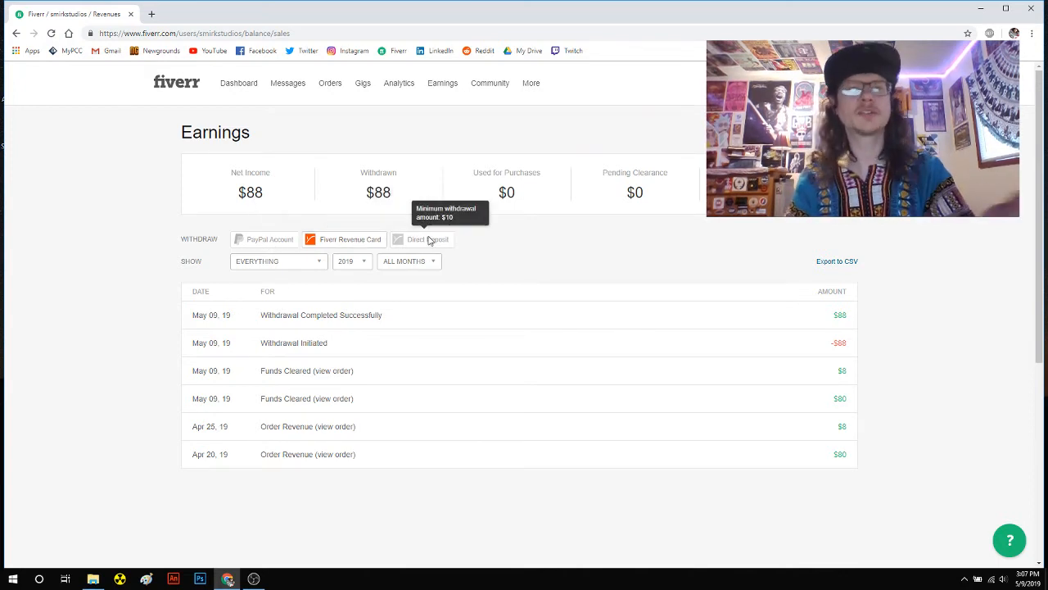
mouse_move(577, 246)
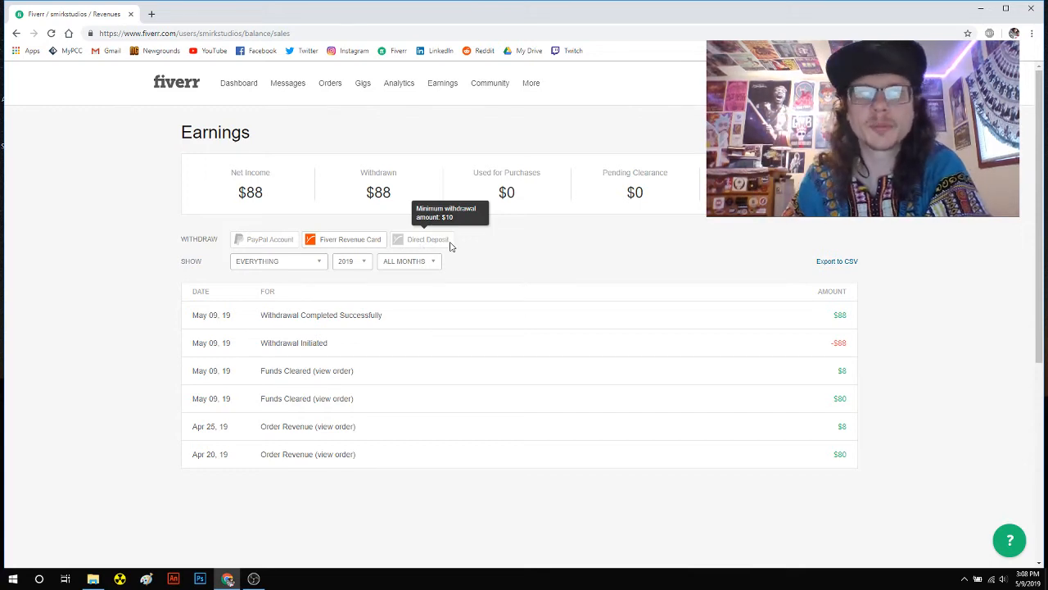
mouse_move(527, 249)
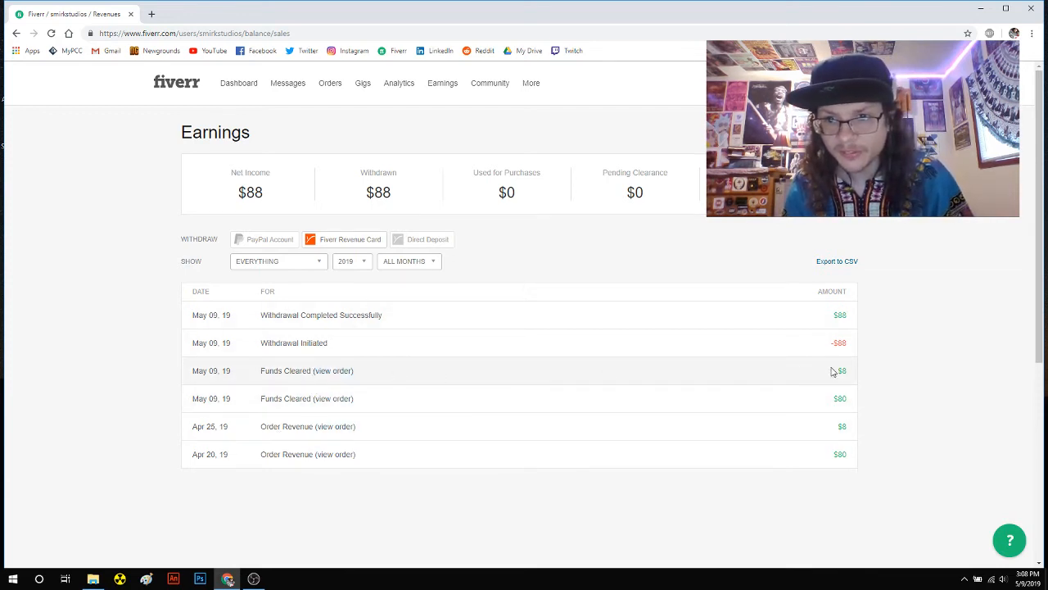
mouse_move(827, 426)
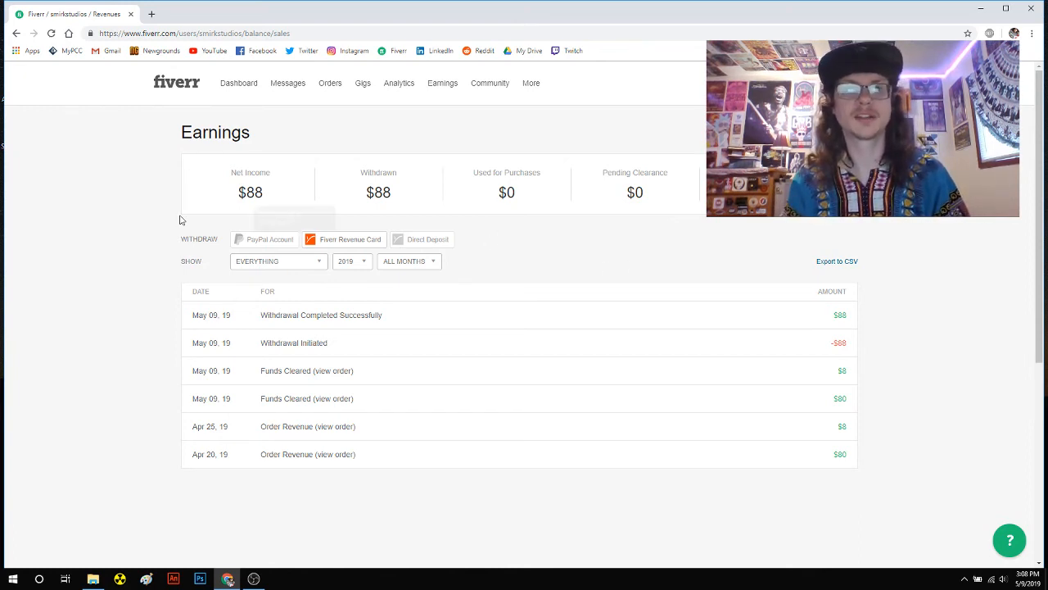
mouse_move(265, 240)
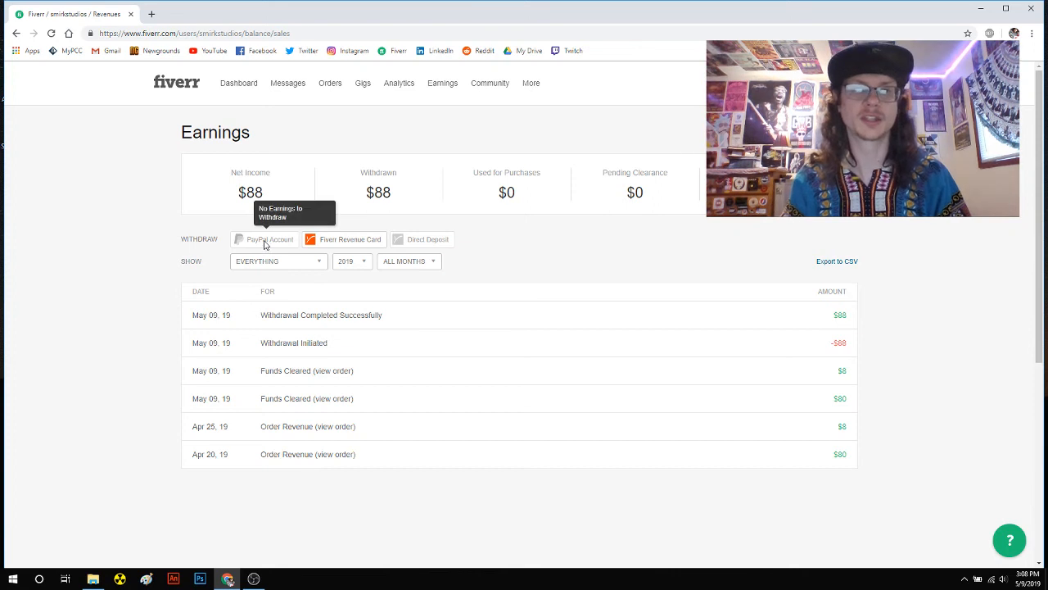
mouse_move(616, 254)
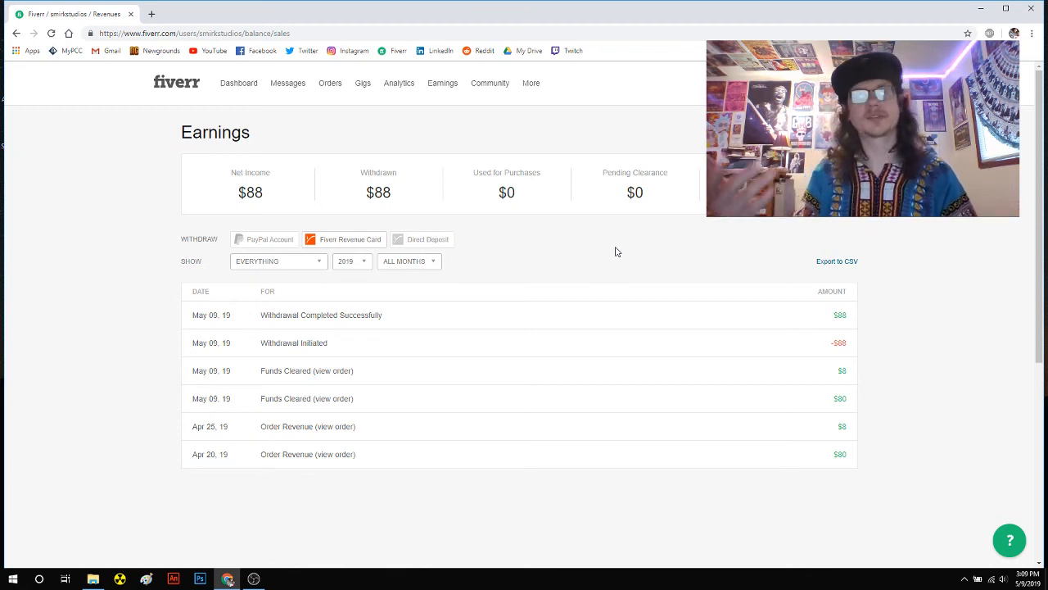
mouse_move(378, 193)
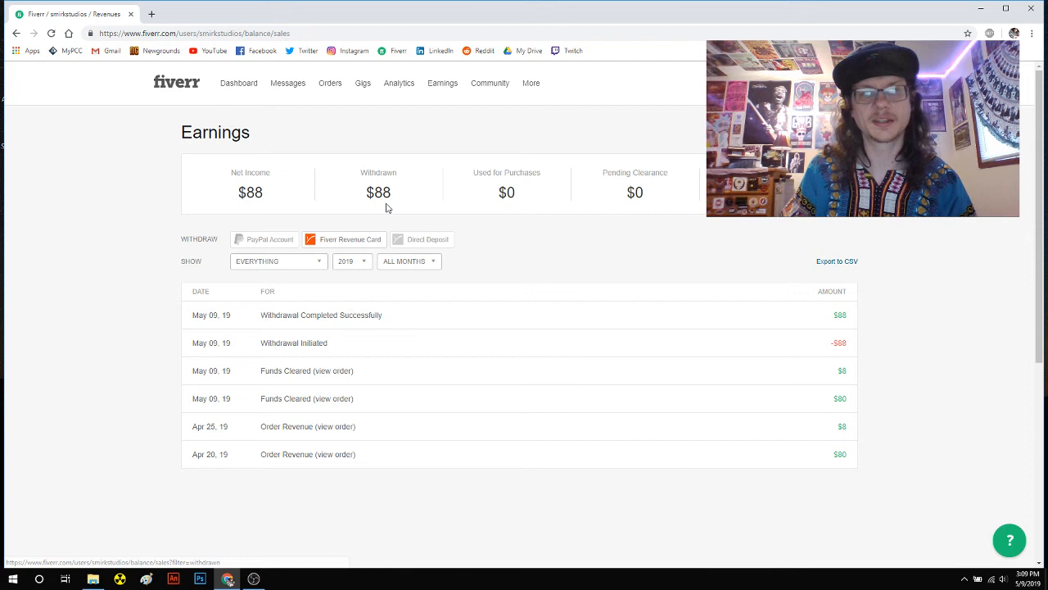